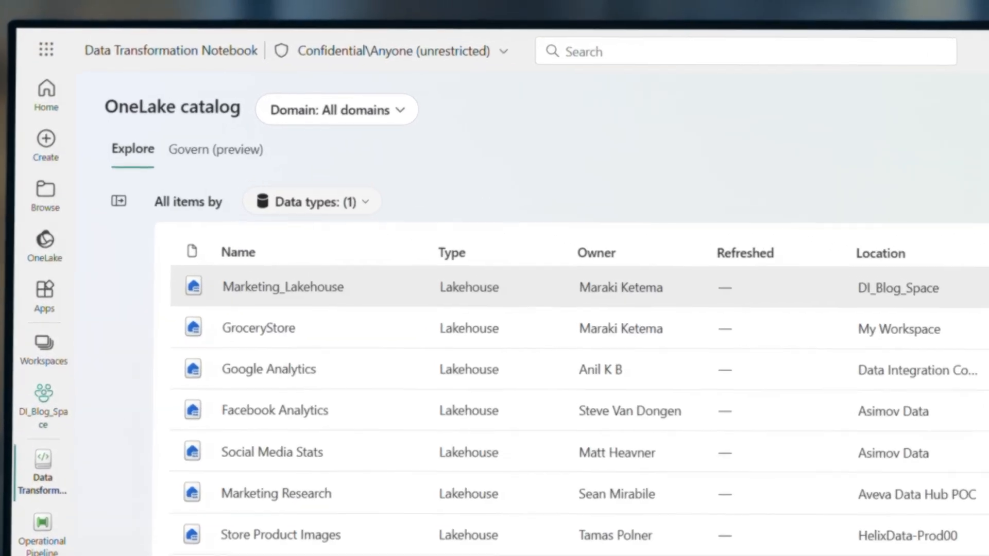
- Scroll the empty lakehouse page toward its options for loading data
{"action": "scroll", "scroll_direction": "down", "scroll_amount": 3}
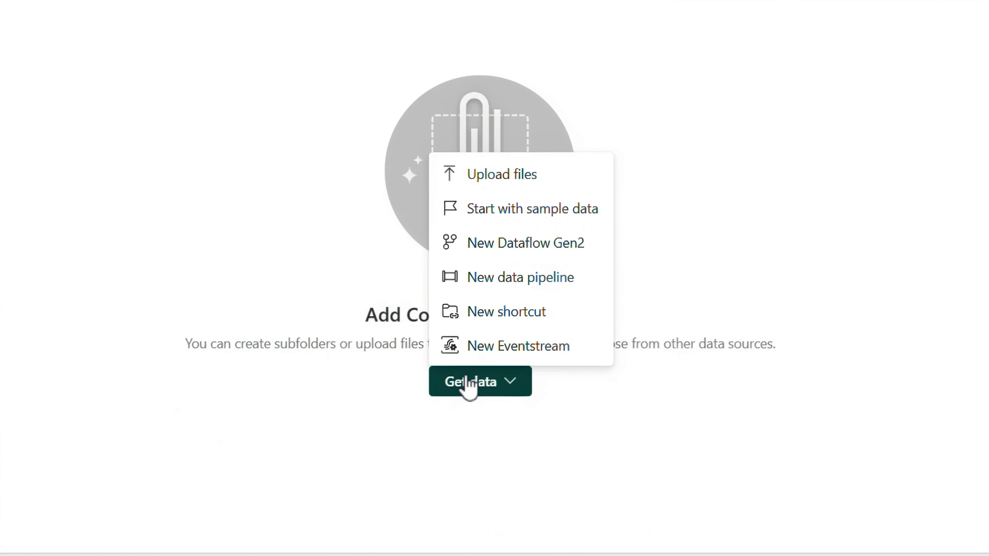
{"action": "mouse_move", "coordinate": [516, 316]}
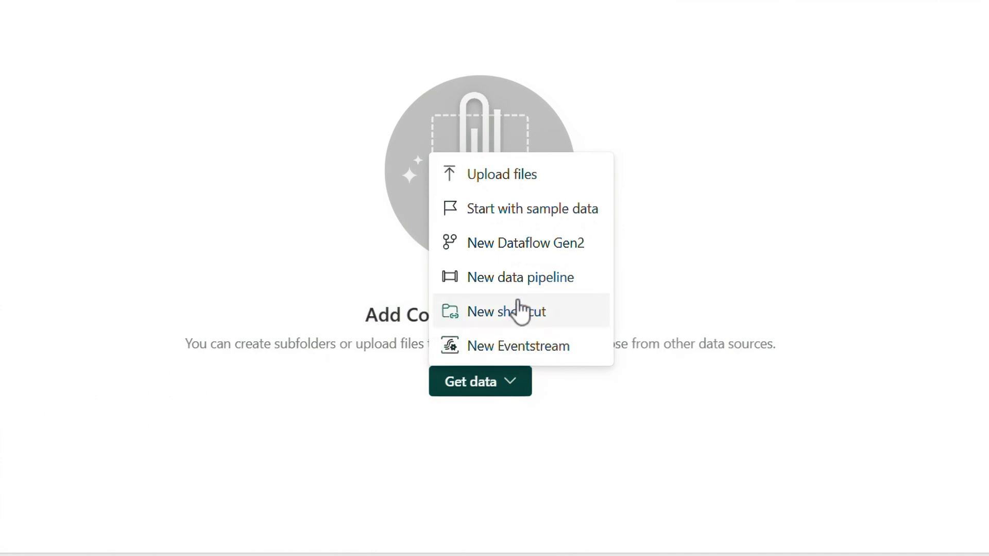
- Start an Amazon S3 shortcut on the existing connection, selecting both Contoso buckets for review
{"action": "left_click", "coordinate": [506, 311]}
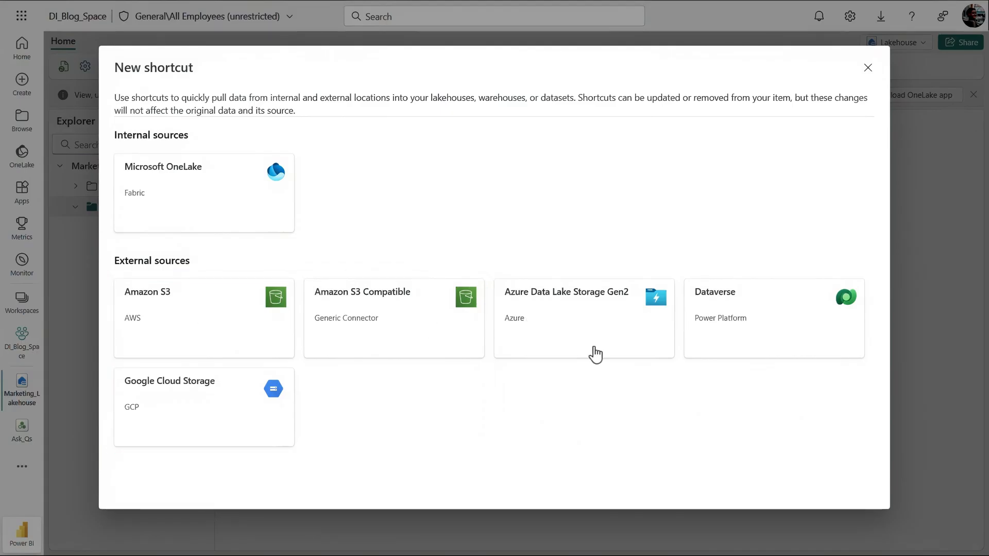
{"action": "mouse_move", "coordinate": [243, 424]}
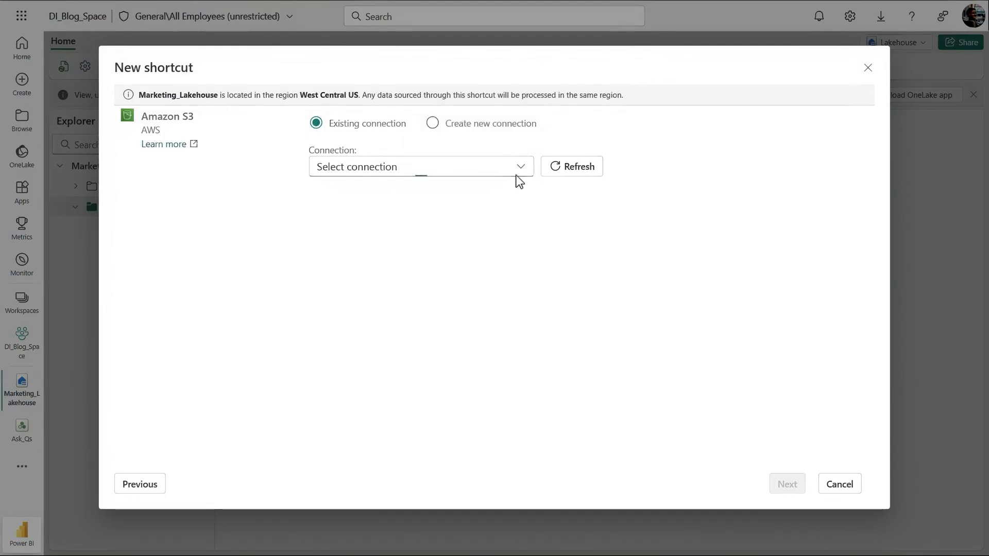
{"action": "left_click", "coordinate": [420, 167]}
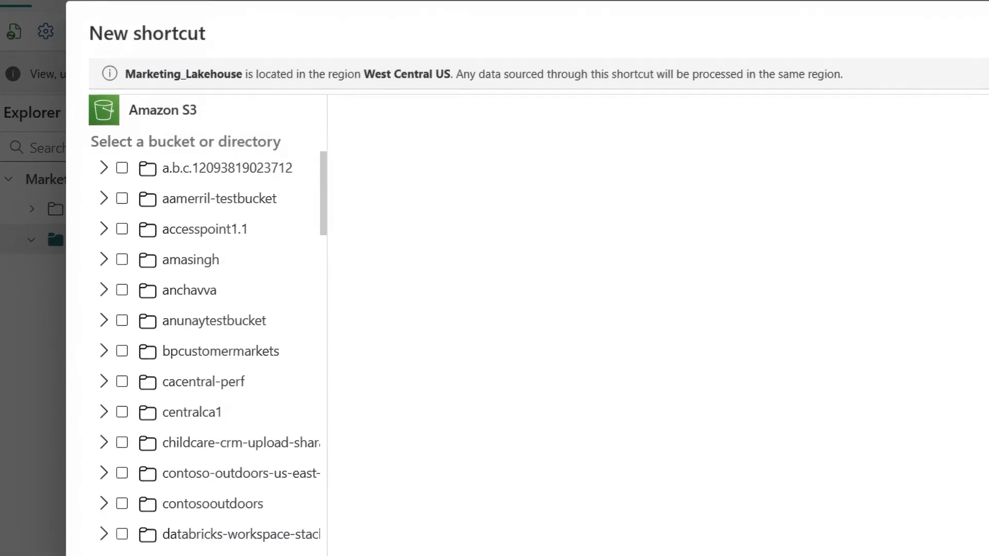
{"action": "scroll", "scroll_direction": "down", "scroll_amount": 3}
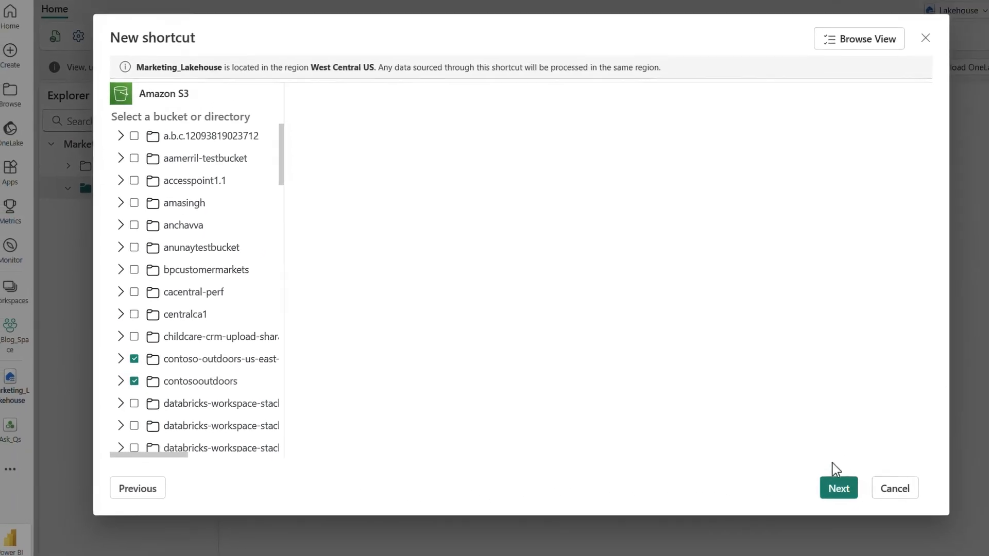
{"action": "left_click", "coordinate": [839, 488]}
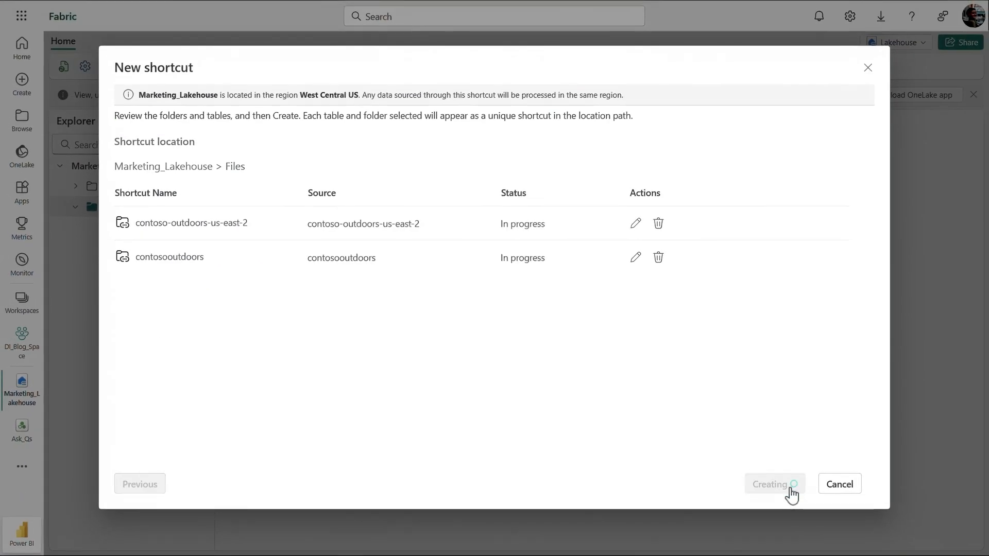
- Browse contosooutdoors > data > chat and preview the product_1.md chat transcript
{"action": "left_click", "coordinate": [775, 484]}
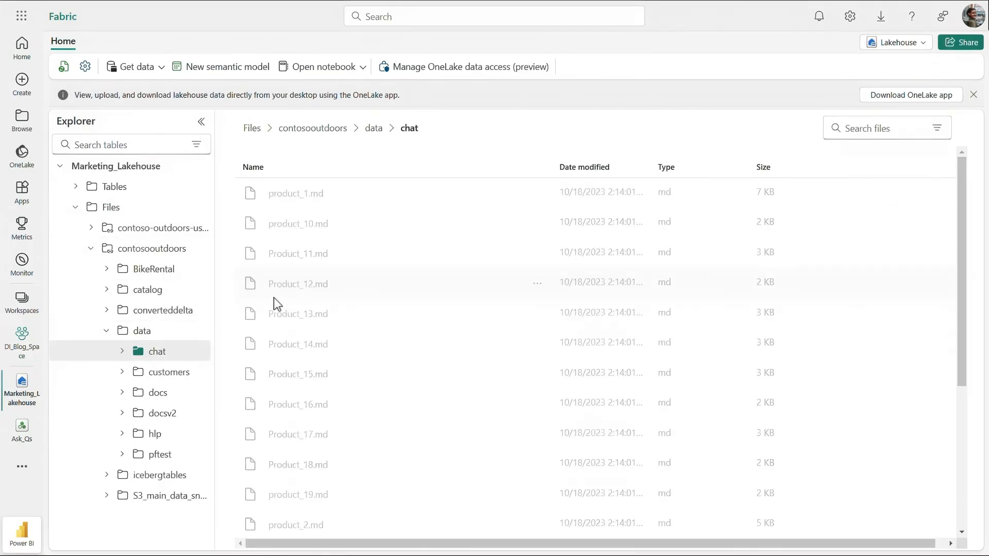
{"action": "double_click", "coordinate": [295, 194]}
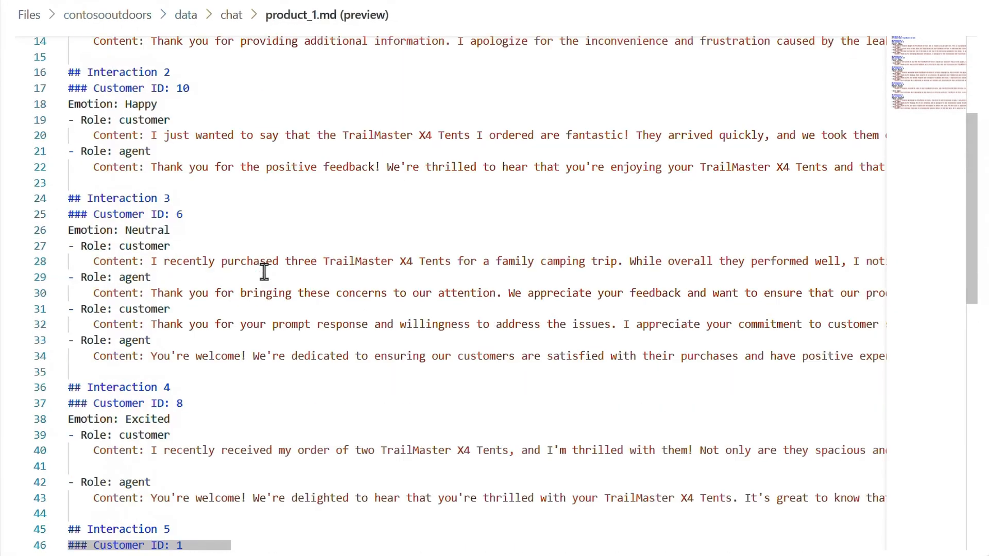
{"action": "scroll", "scroll_direction": "up", "scroll_amount": 3}
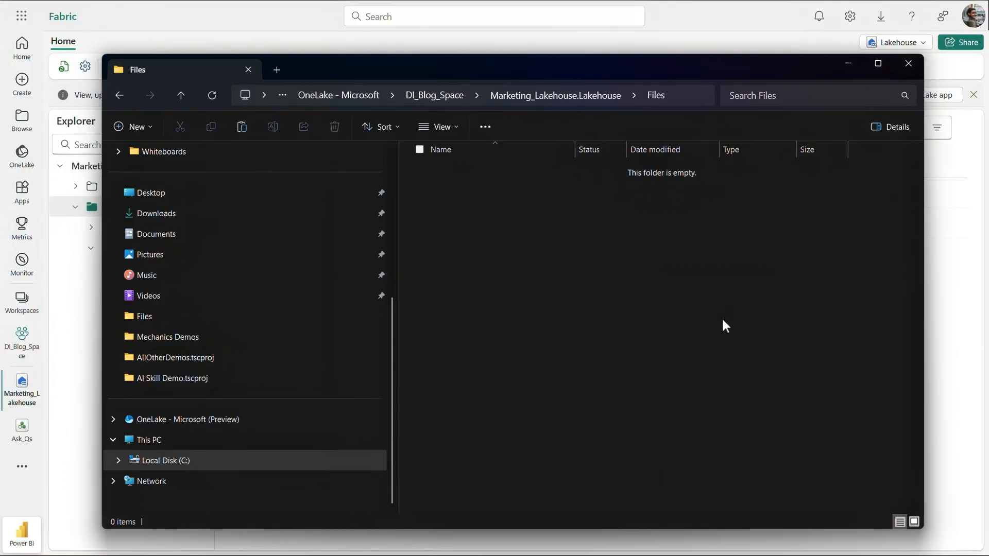
{"action": "left_click", "coordinate": [878, 64]}
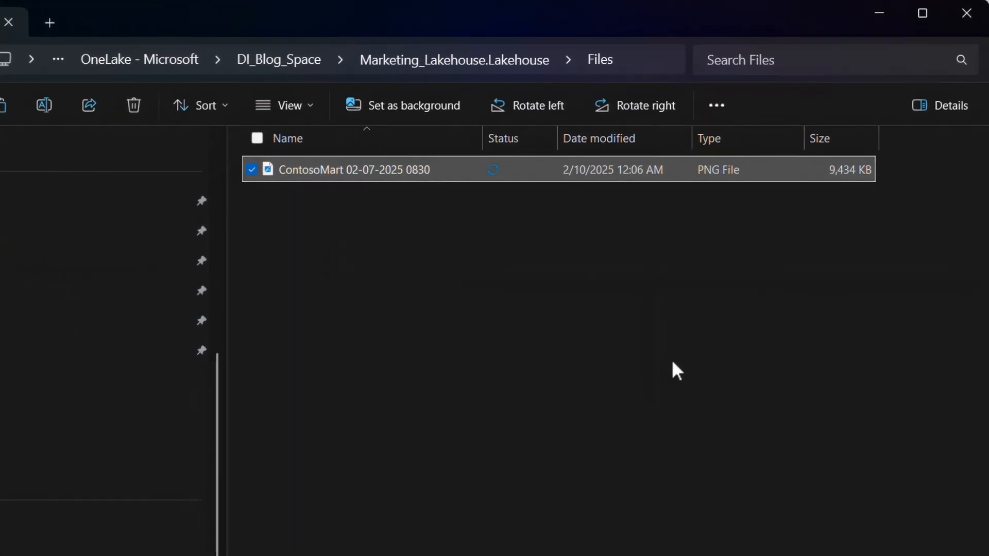
{"action": "mouse_move", "coordinate": [495, 220]}
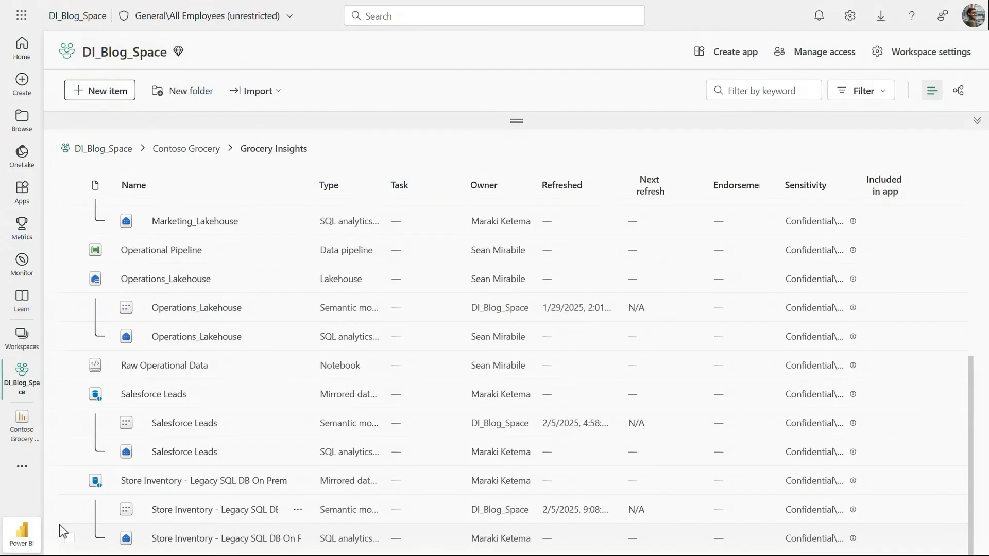
{"action": "mouse_move", "coordinate": [78, 522]}
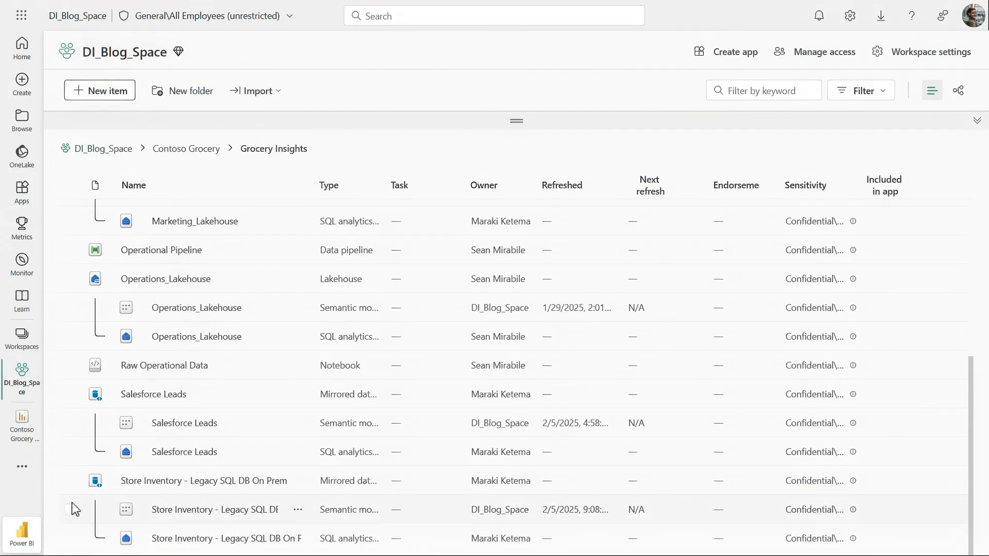
- Create a new Mirrored Azure SQL Database item, found by filtering for 'mirror'
{"action": "left_click", "coordinate": [103, 91]}
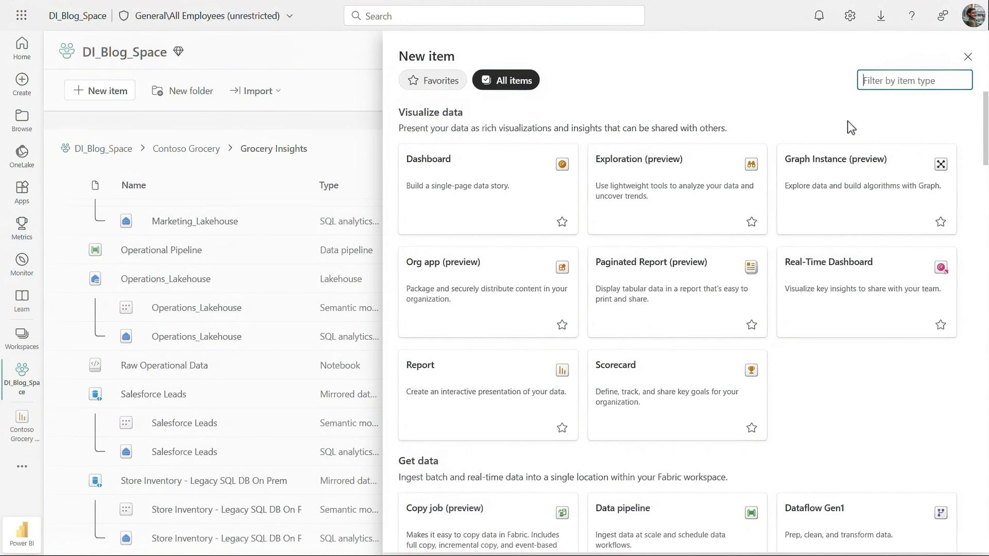
{"action": "type", "text": "m"}
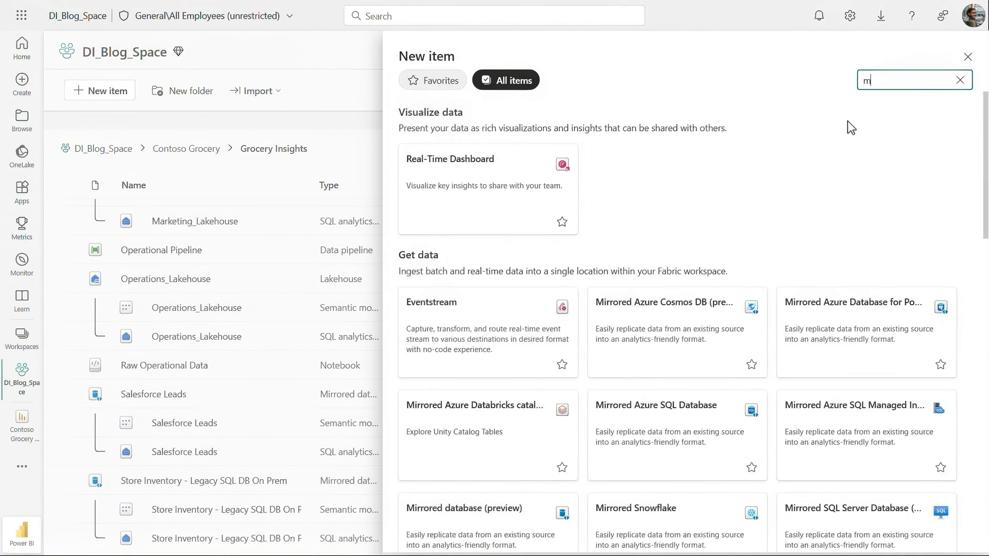
{"action": "type", "text": "irror"}
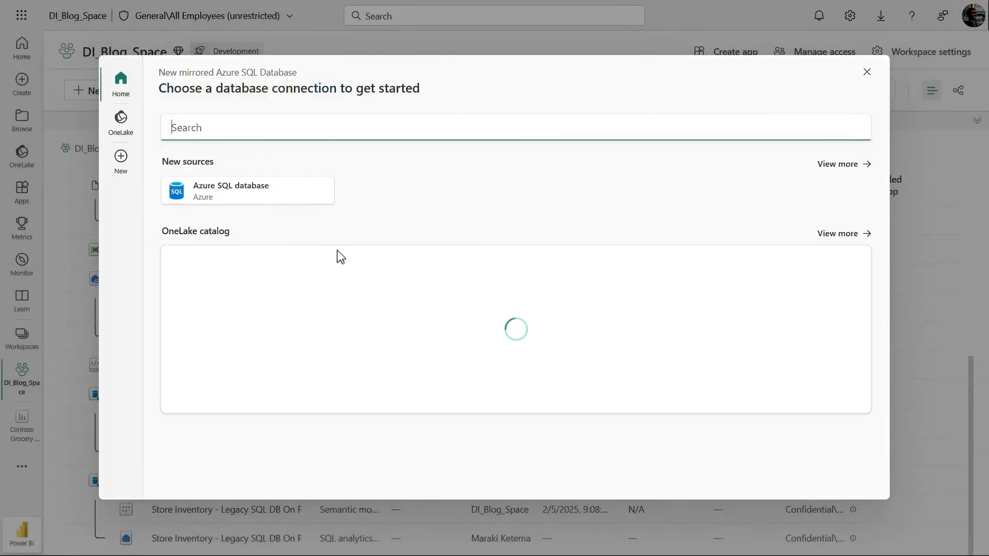
{"action": "left_click", "coordinate": [247, 190]}
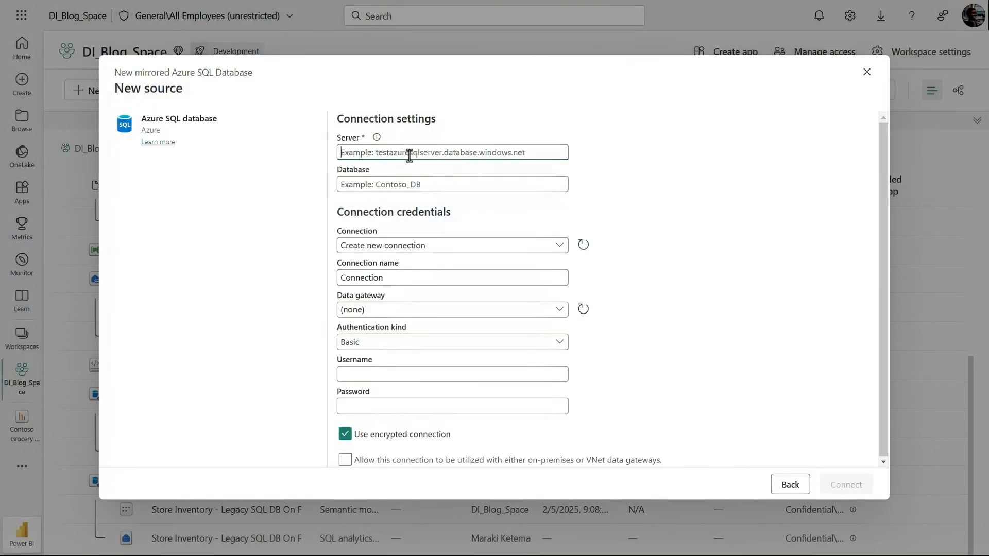
- Connect to the NorthWind database and start mirroring all its tables
{"action": "type", "text": "NorthWind"}
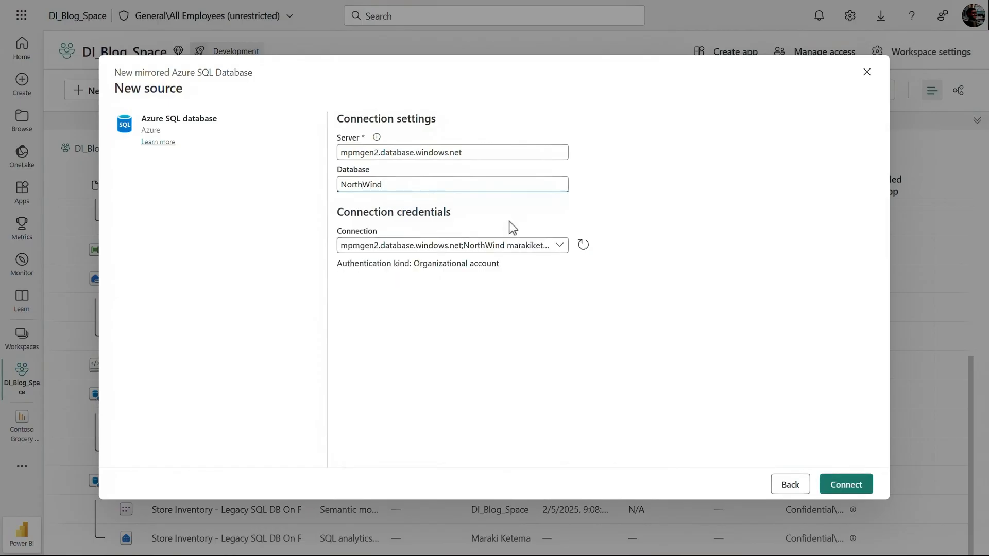
{"action": "left_click", "coordinate": [846, 484]}
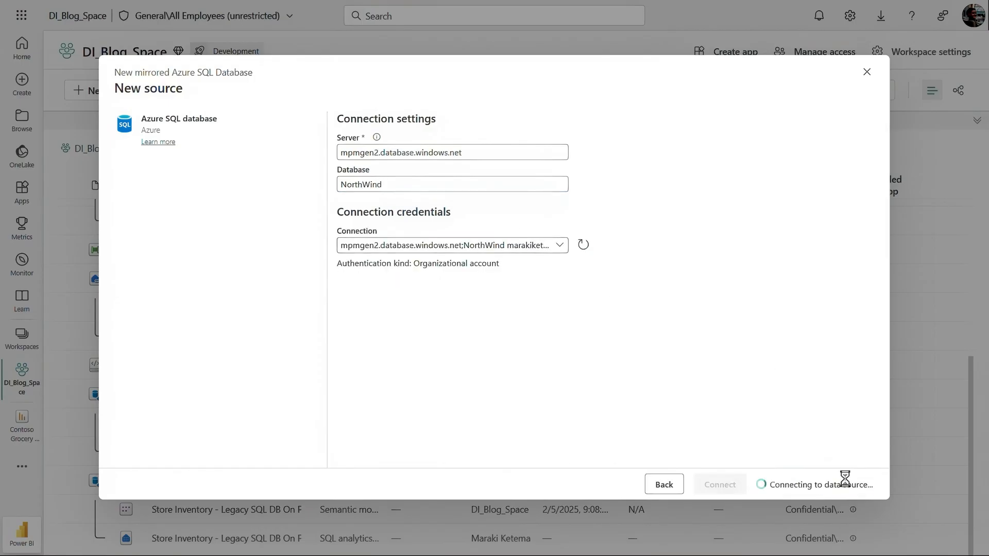
{"action": "left_click", "coordinate": [720, 484]}
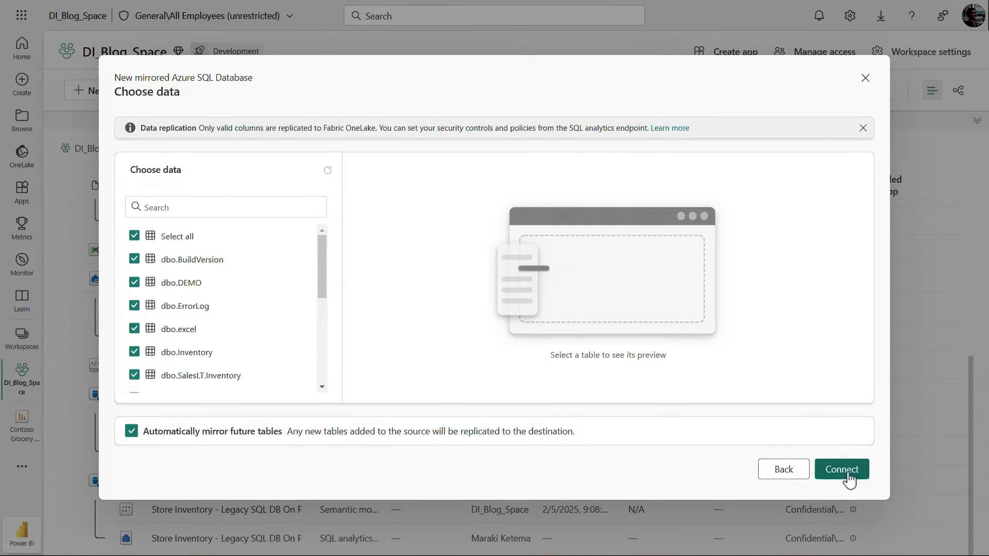
{"action": "left_click", "coordinate": [842, 470]}
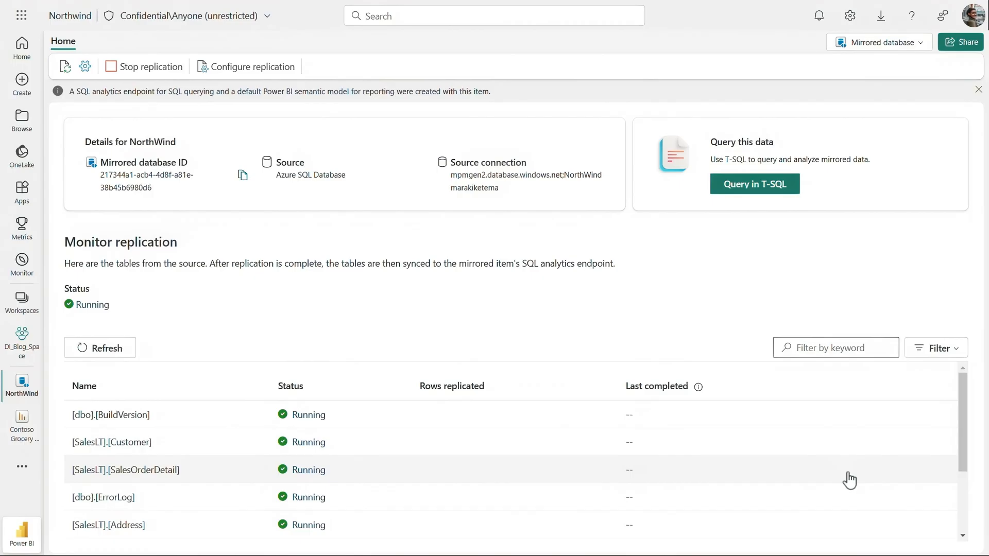
- Scroll the Monitor replication table to check each NorthWind table's Running status
{"action": "scroll", "scroll_direction": "down", "scroll_amount": 3}
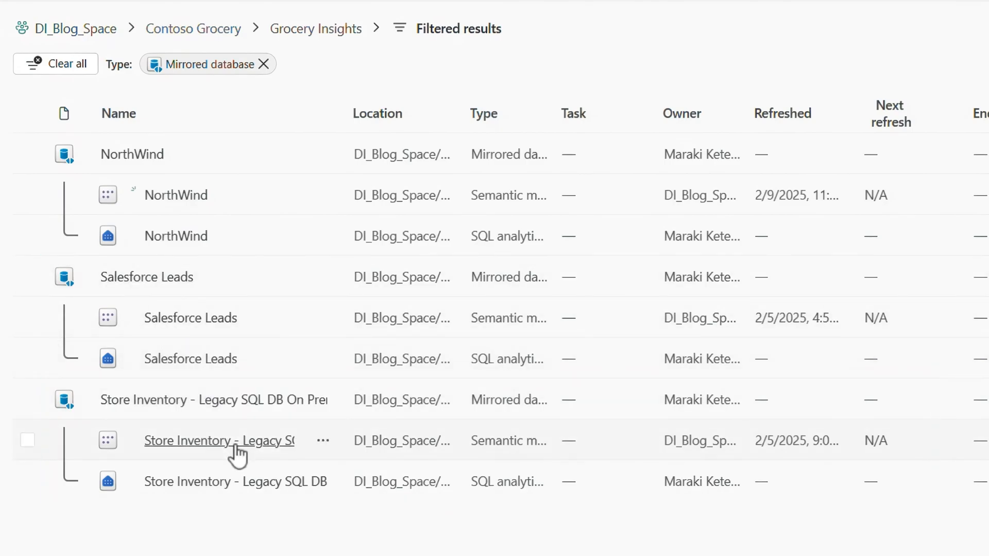
{"action": "mouse_move", "coordinate": [245, 541]}
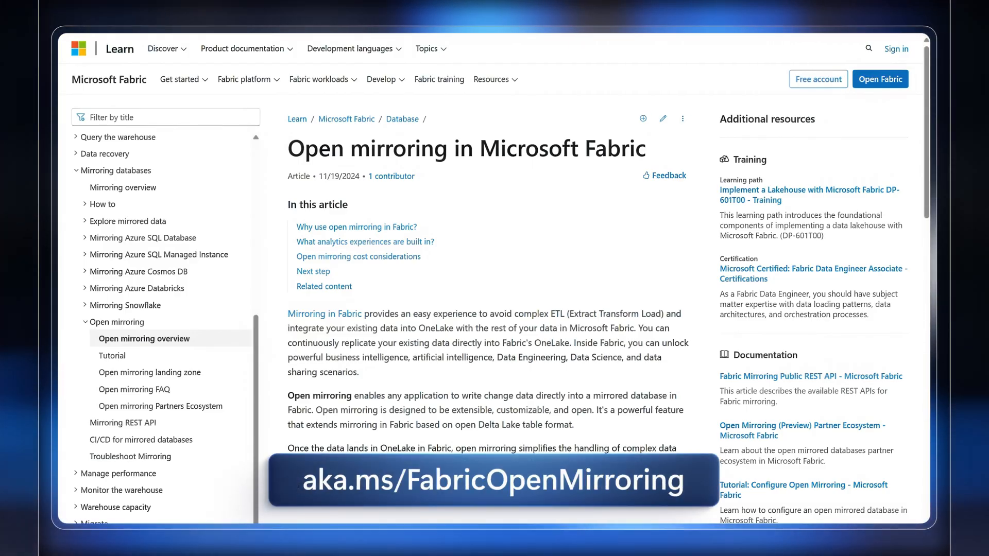
- Scroll through the Open mirroring in Microsoft Fabric article on Microsoft Learn
{"action": "scroll", "scroll_direction": "down", "scroll_amount": 3}
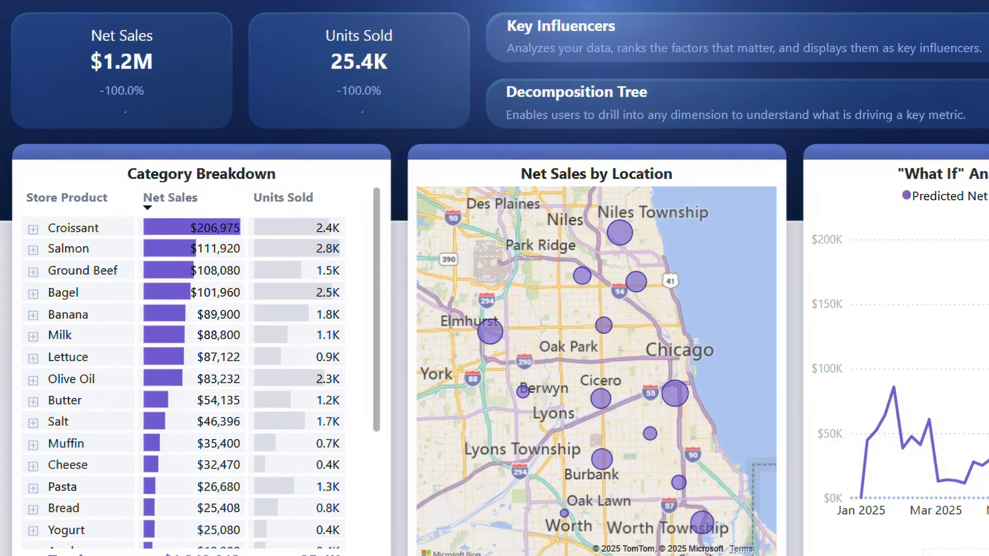
- Scroll the grocery sales report with its net sales, units sold and Chicago-area map
{"action": "scroll", "scroll_direction": "down", "scroll_amount": 3}
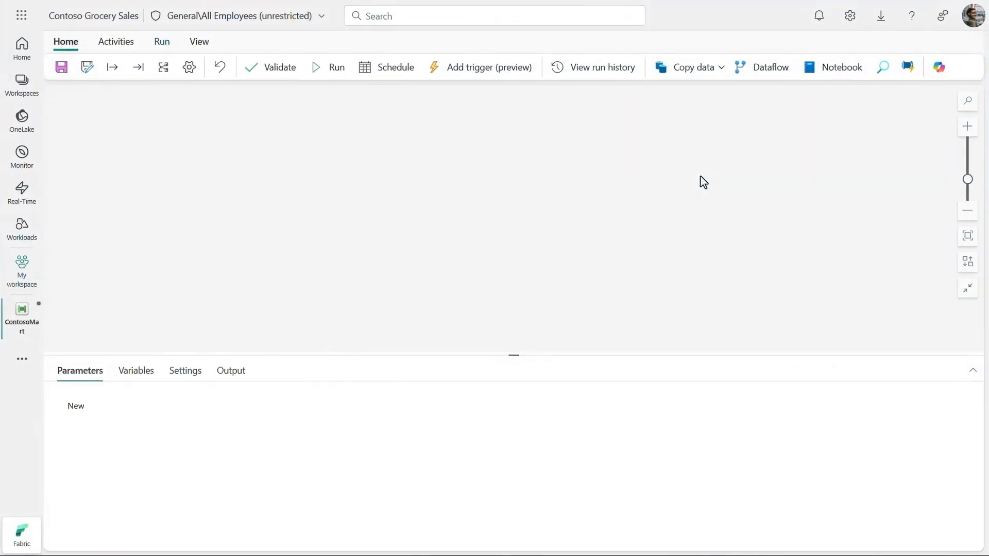
- Launch the copy assistant from Copy data and pick Snowflake from the connector list
{"action": "left_click", "coordinate": [698, 66]}
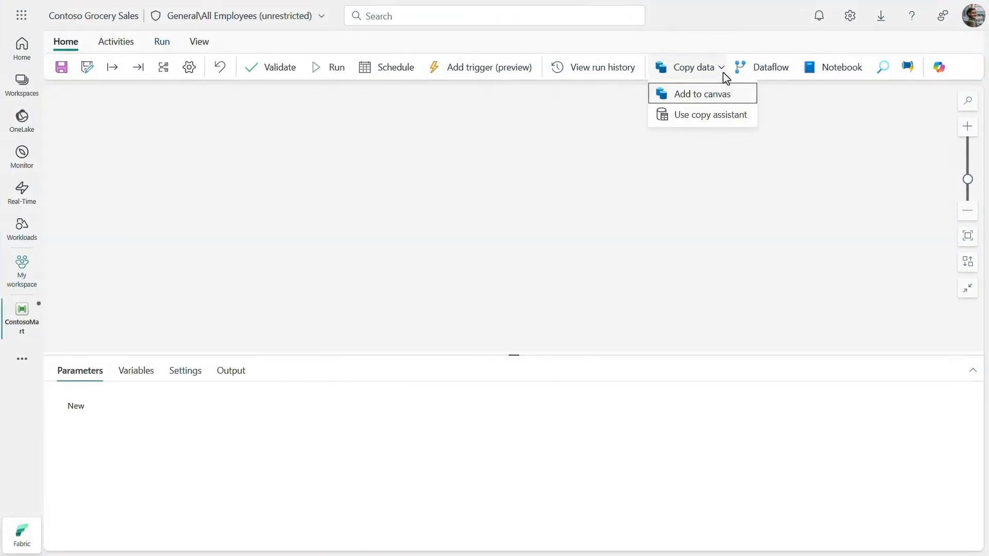
{"action": "left_click", "coordinate": [711, 114]}
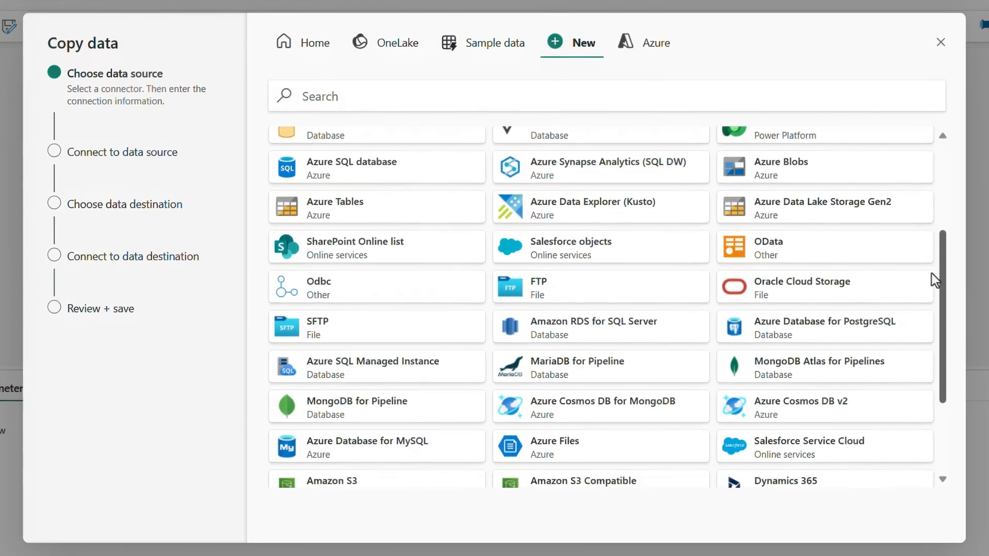
{"action": "scroll", "scroll_direction": "down", "scroll_amount": 3}
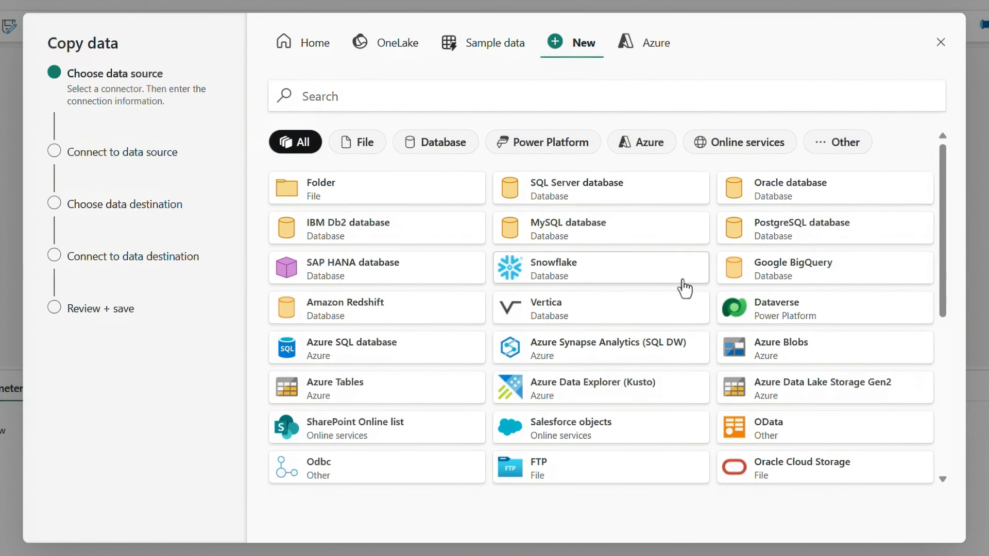
{"action": "left_click", "coordinate": [568, 267]}
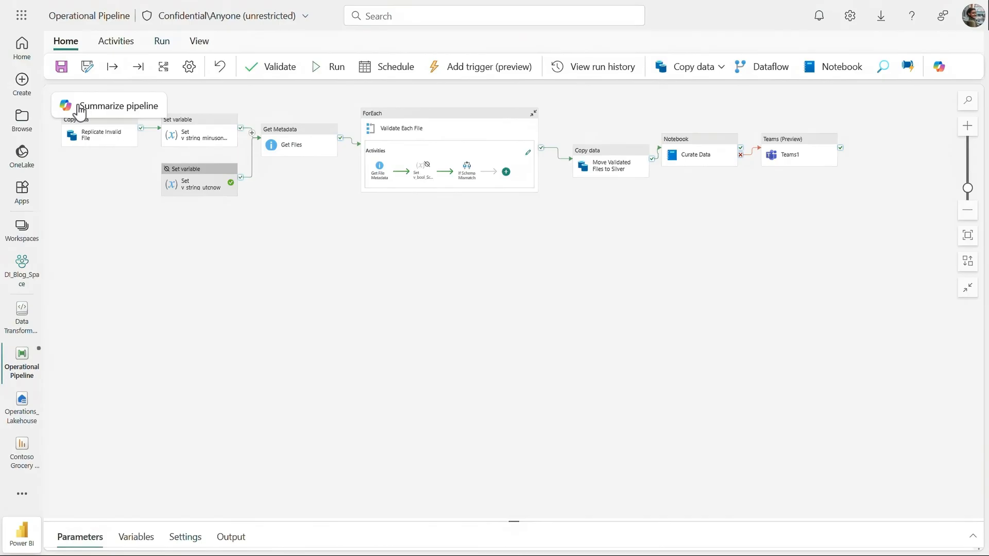
- Have Copilot summarize the Operational Pipeline step by step, read it through, then close the pane
{"action": "left_click", "coordinate": [108, 105]}
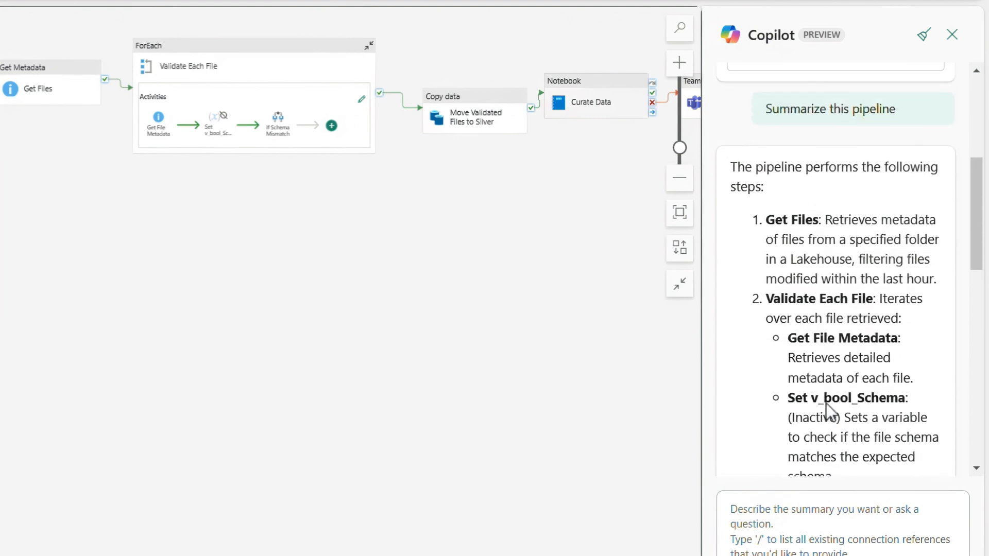
{"action": "scroll", "scroll_direction": "down", "scroll_amount": 3}
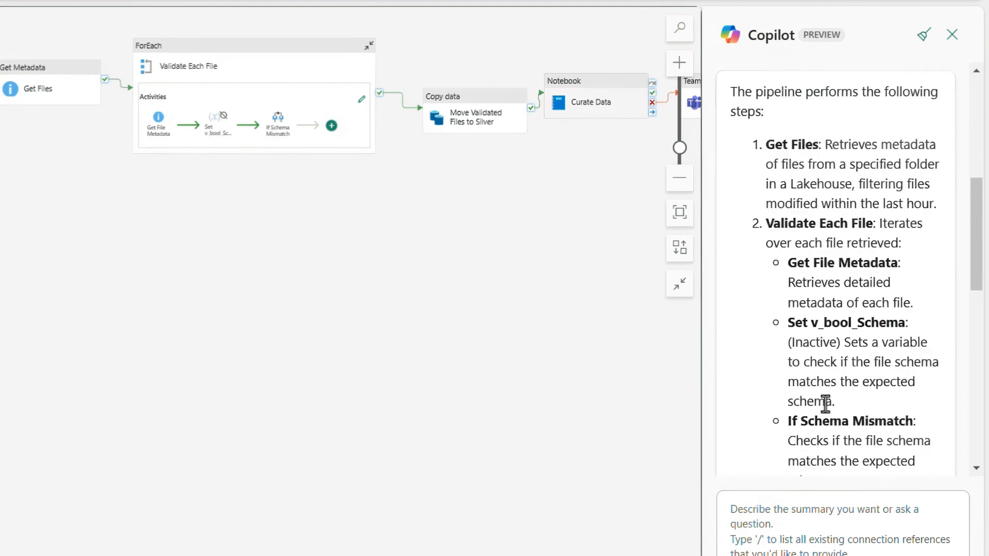
{"action": "scroll", "scroll_direction": "down", "scroll_amount": 3}
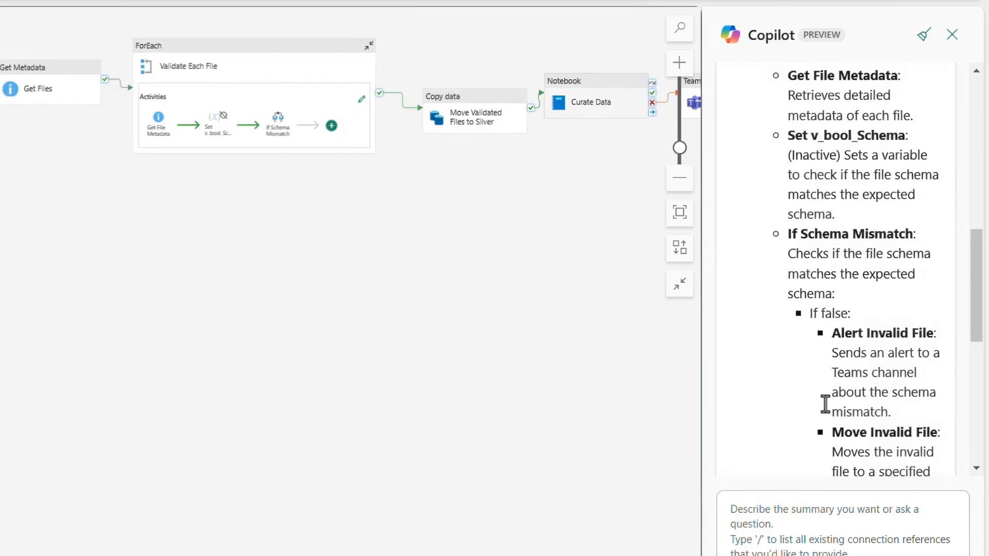
{"action": "scroll", "scroll_direction": "down", "scroll_amount": 3}
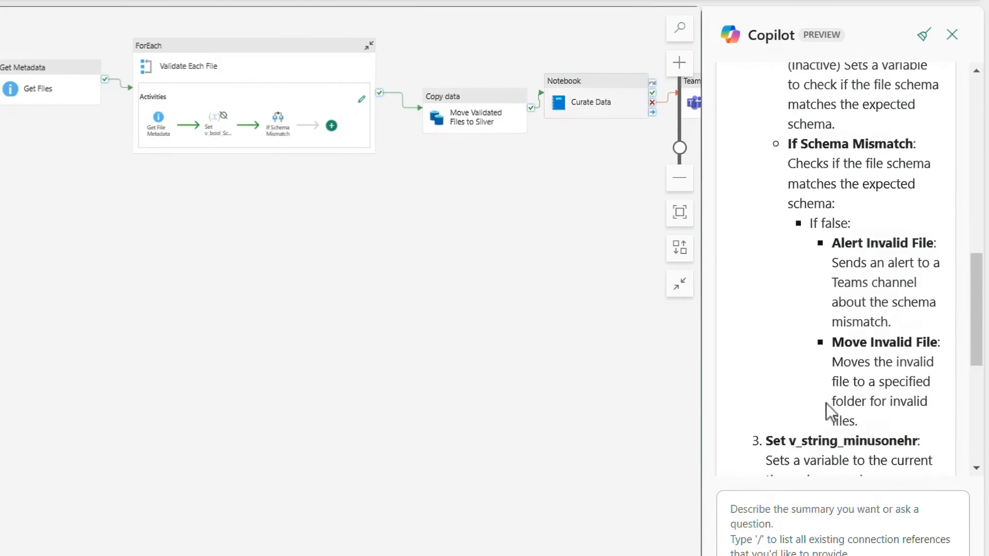
{"action": "scroll", "scroll_direction": "down", "scroll_amount": 3}
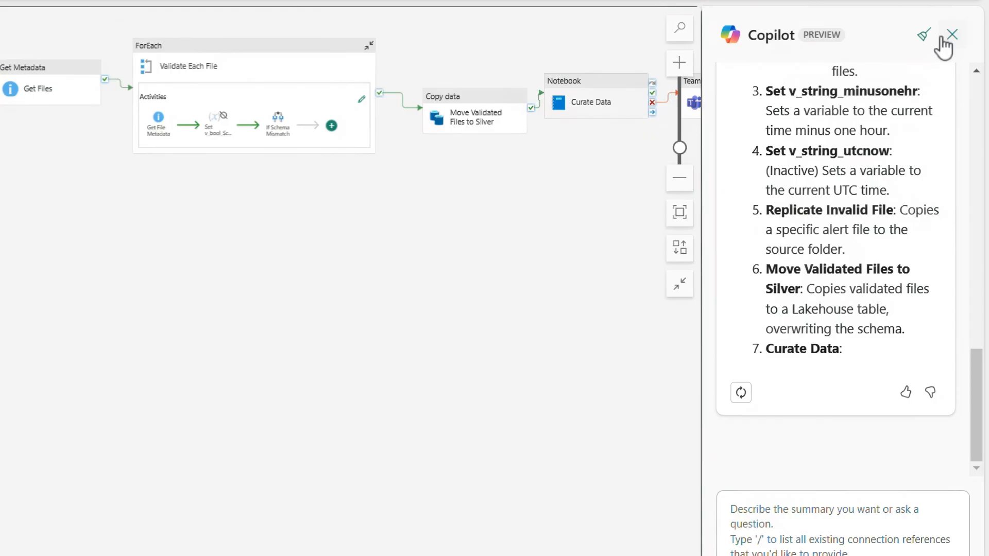
{"action": "left_click", "coordinate": [951, 31]}
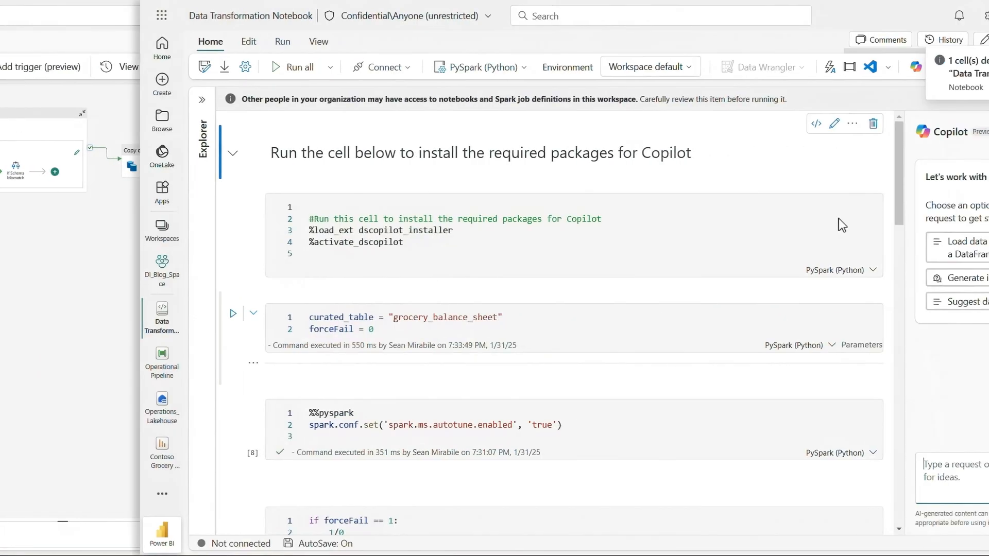
- Scroll down through the notebook to the SQL transformation and the grocery_balance_sheet table output
{"action": "scroll", "scroll_direction": "down", "scroll_amount": 3}
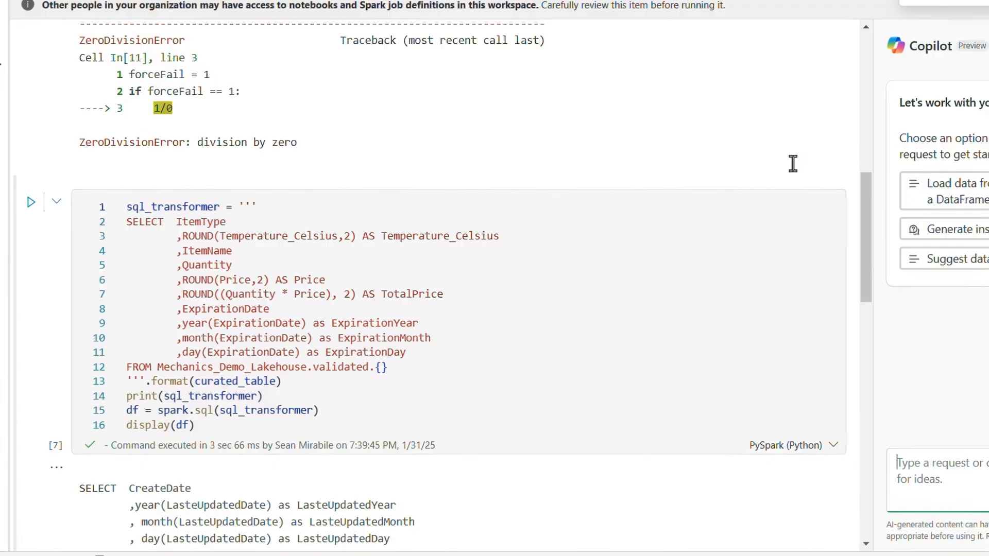
{"action": "scroll", "scroll_direction": "down", "scroll_amount": 3}
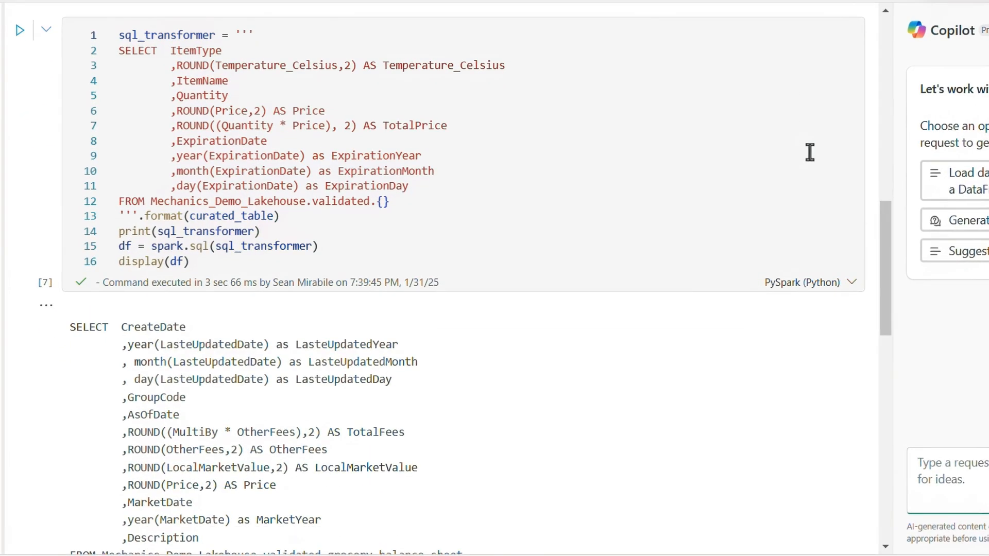
{"action": "scroll", "scroll_direction": "down", "scroll_amount": 3}
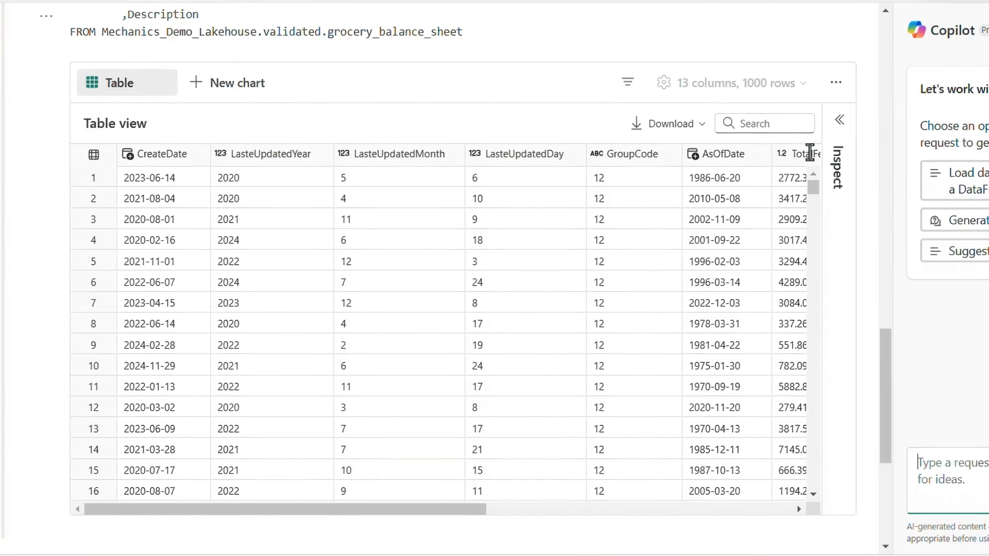
{"action": "scroll", "scroll_direction": "down", "scroll_amount": 3}
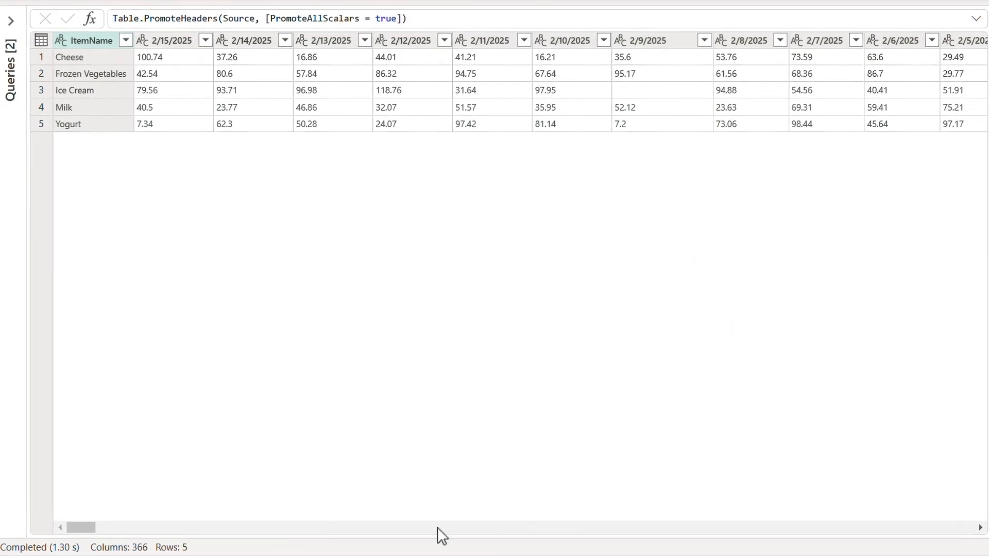
- Ask Copilot to turn the Grocery Prices date columns into rows except for the items, then send a follow-up fix for the attribute column
{"action": "left_click_drag", "start_coordinate": [82, 527], "coordinate": [110, 528]}
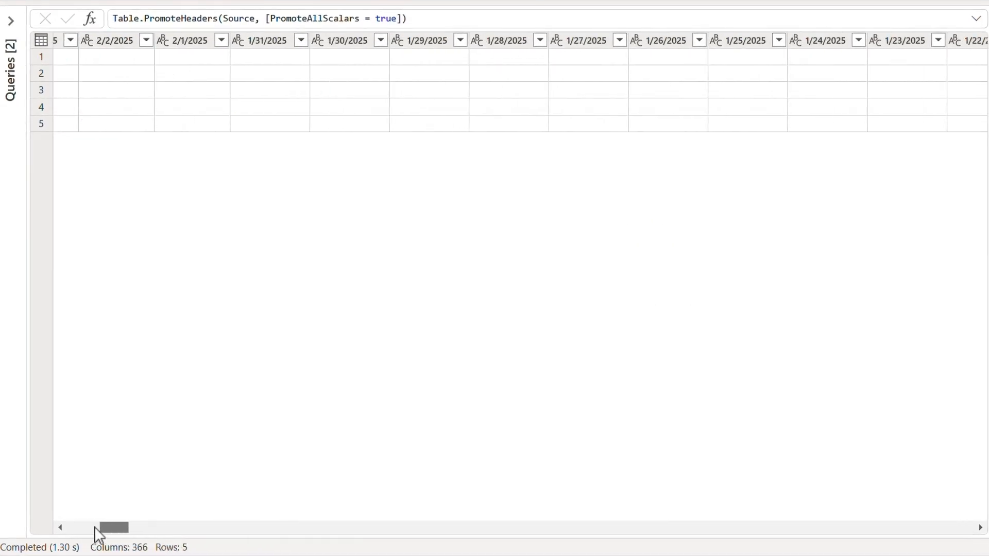
{"action": "left_click_drag", "start_coordinate": [111, 527], "coordinate": [182, 527]}
{"action": "type", "text": "Turn all my"}
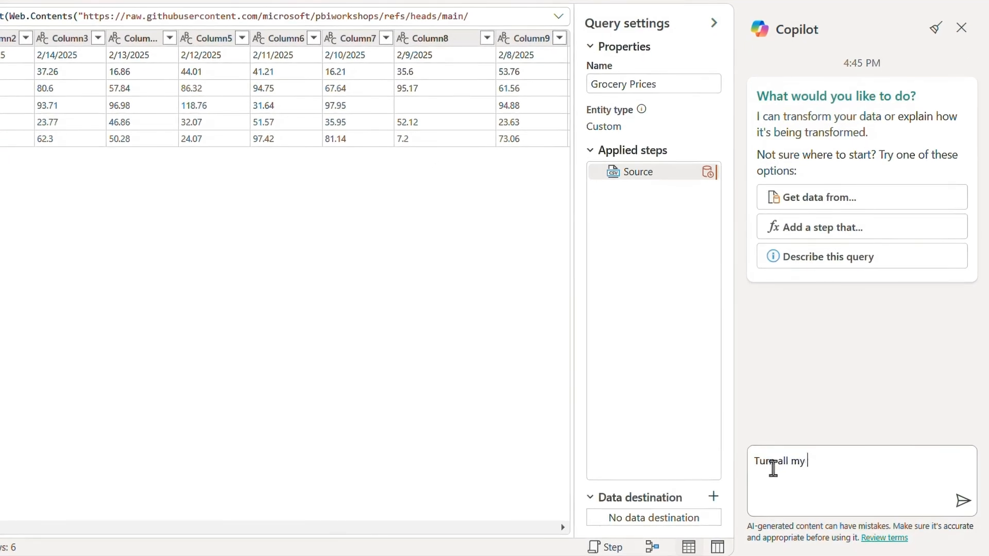
{"action": "type", "text": "columns into rows, except for the items. Make sure all the data types are correct too."}
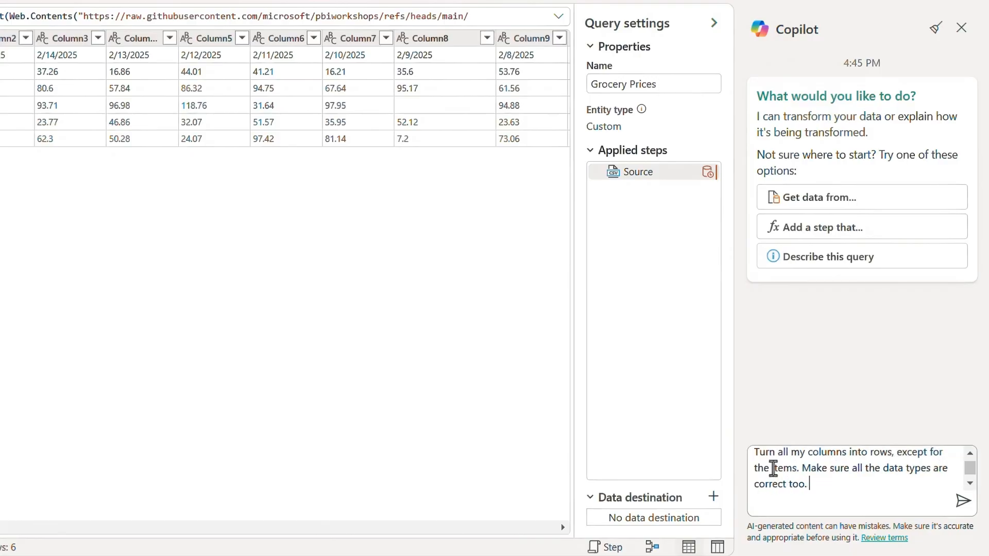
{"action": "left_click", "coordinate": [962, 500]}
{"action": "type", "text": "Change the attribute column to be"}
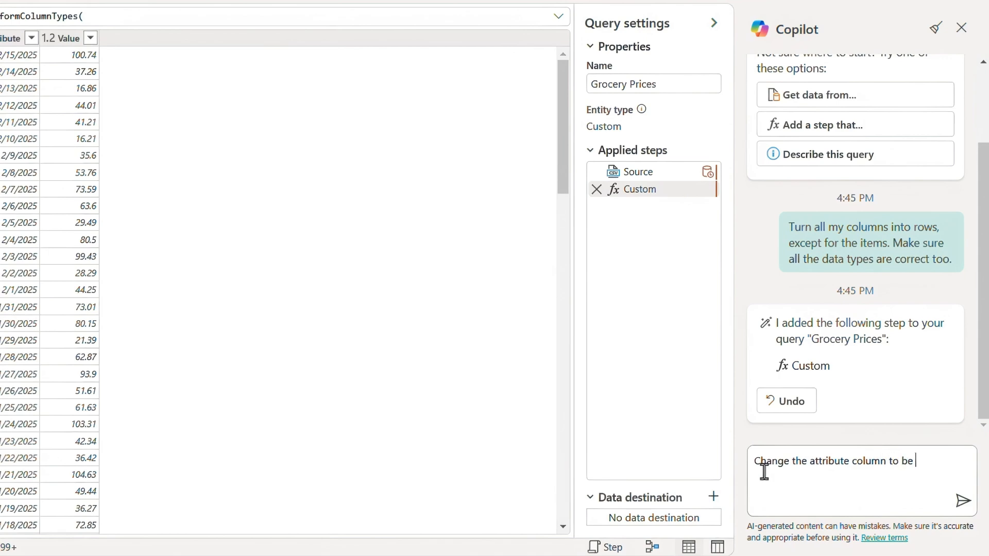
{"action": "left_click", "coordinate": [962, 499]}
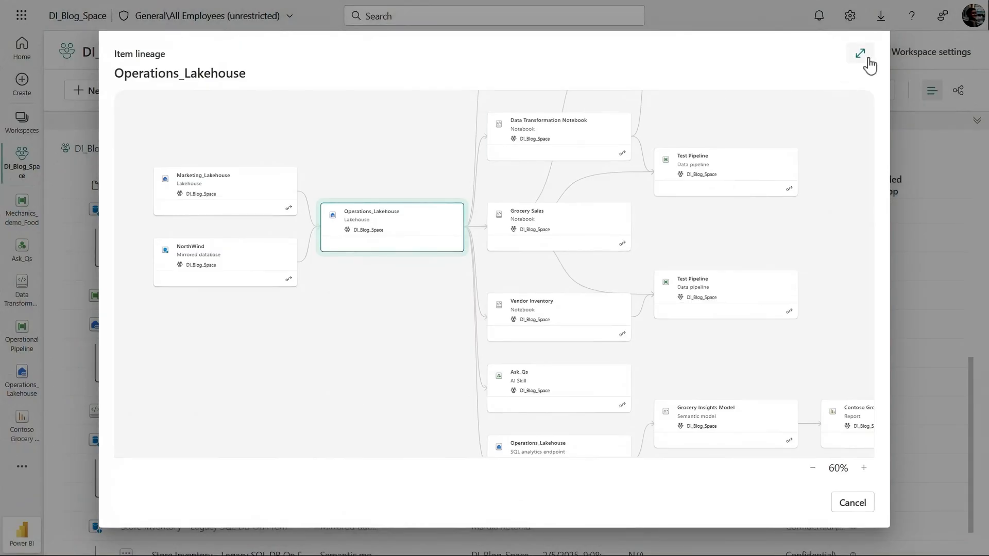
- Enlarge the Operations_Lakehouse lineage diagram to fill the screen
{"action": "left_click", "coordinate": [873, 52]}
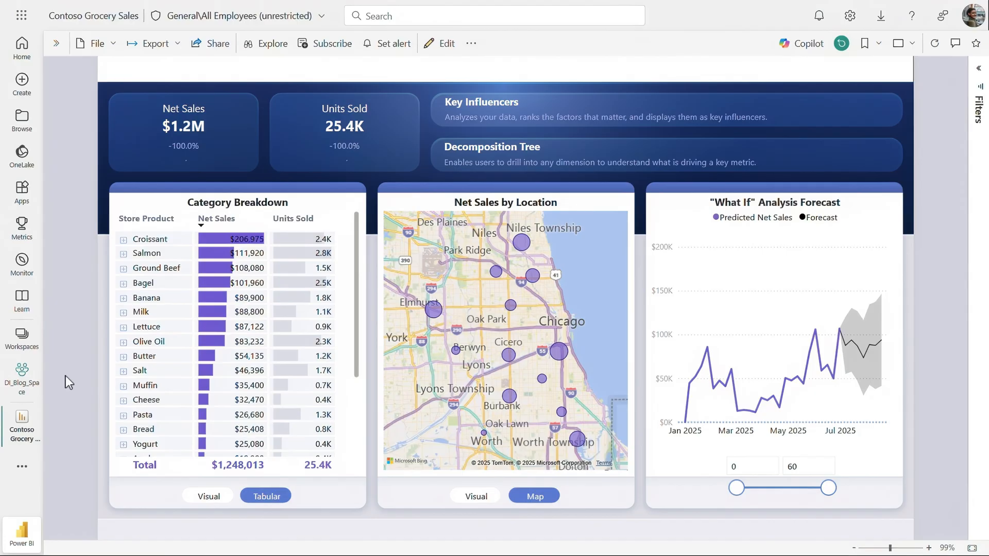
{"action": "mouse_move", "coordinate": [24, 489]}
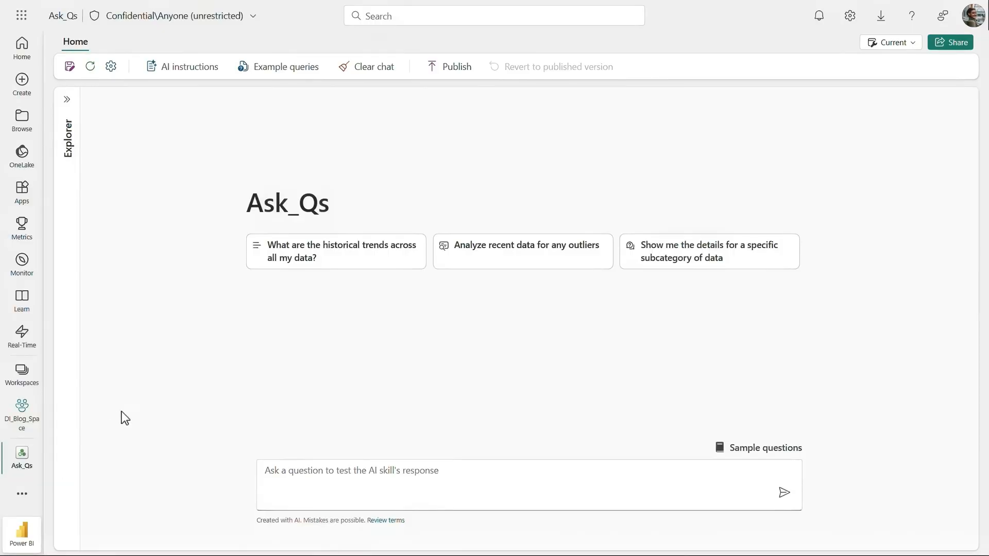
- Ask the AI skill which products are at risk of spoilage
{"action": "left_click", "coordinate": [295, 471]}
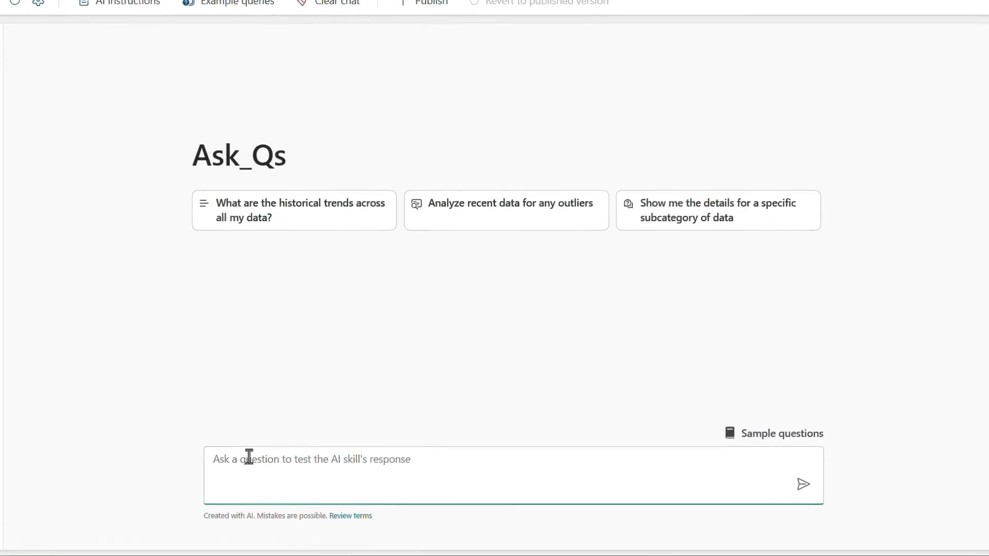
{"action": "type", "text": "which products are at risk of spoilage and require"}
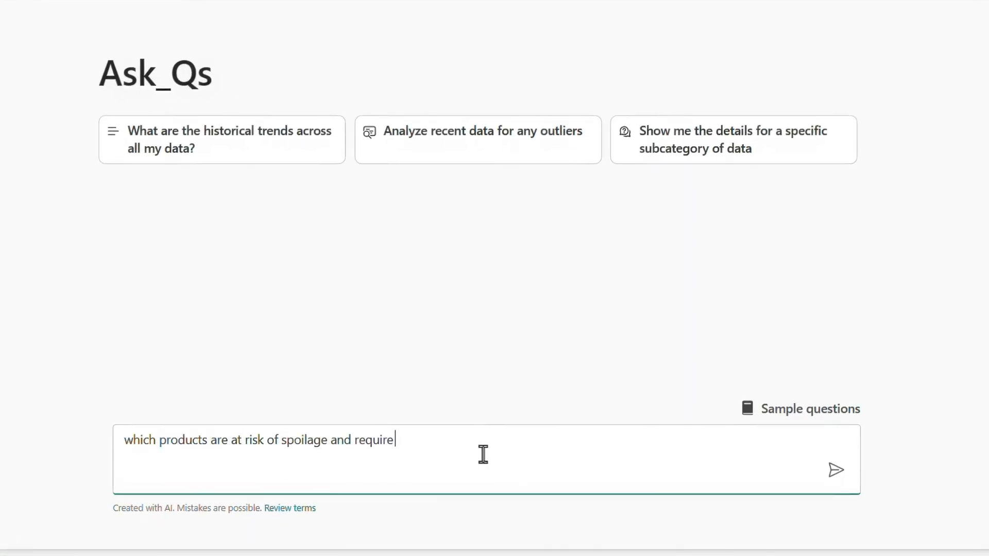
{"action": "left_click", "coordinate": [835, 470]}
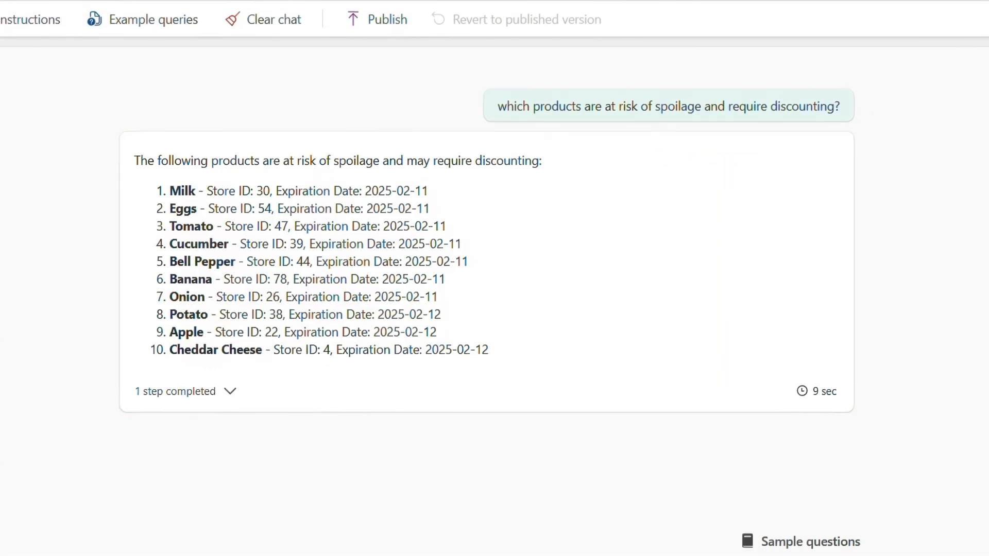
{"action": "mouse_move", "coordinate": [180, 440]}
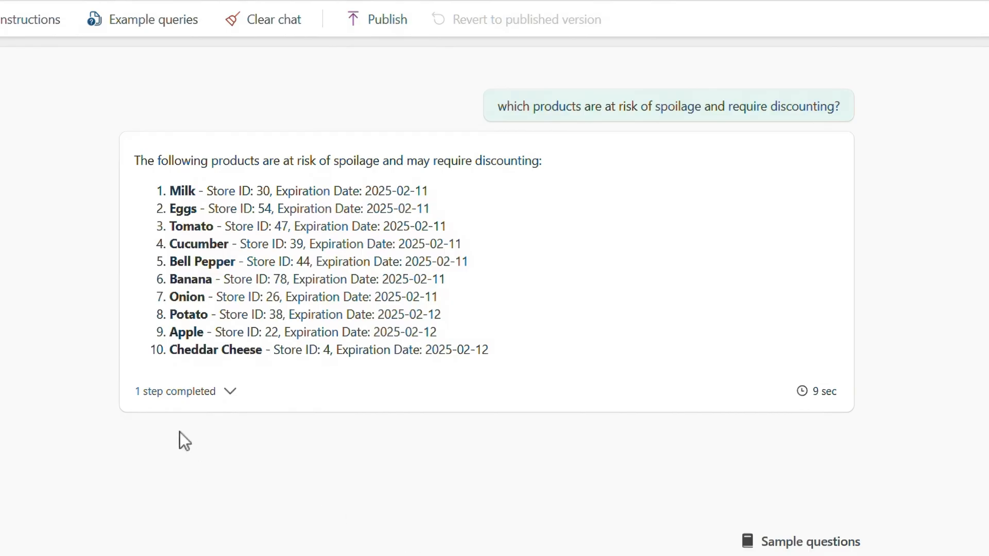
{"action": "mouse_move", "coordinate": [231, 391]}
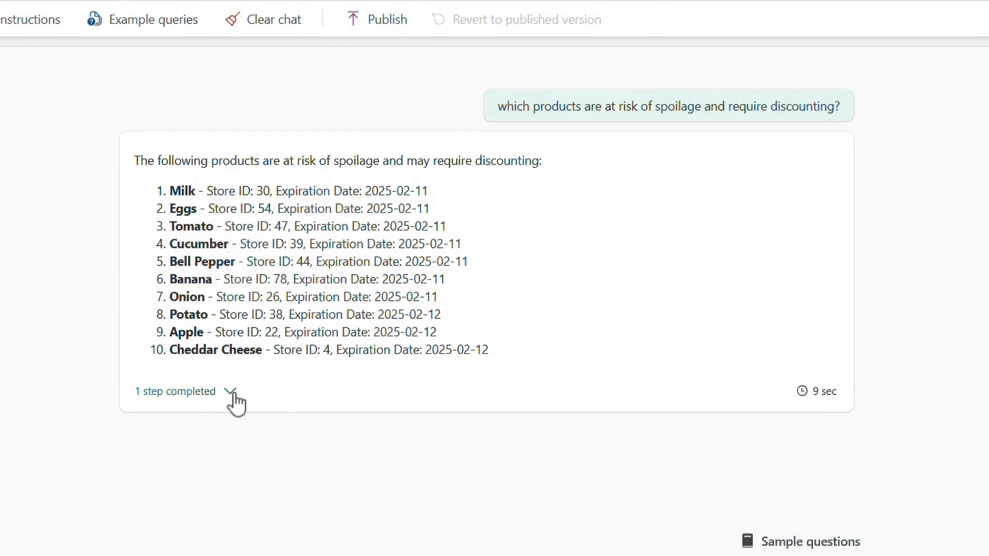
- Expand the completed query step behind the answer and scroll through its output rows
{"action": "left_click", "coordinate": [231, 391]}
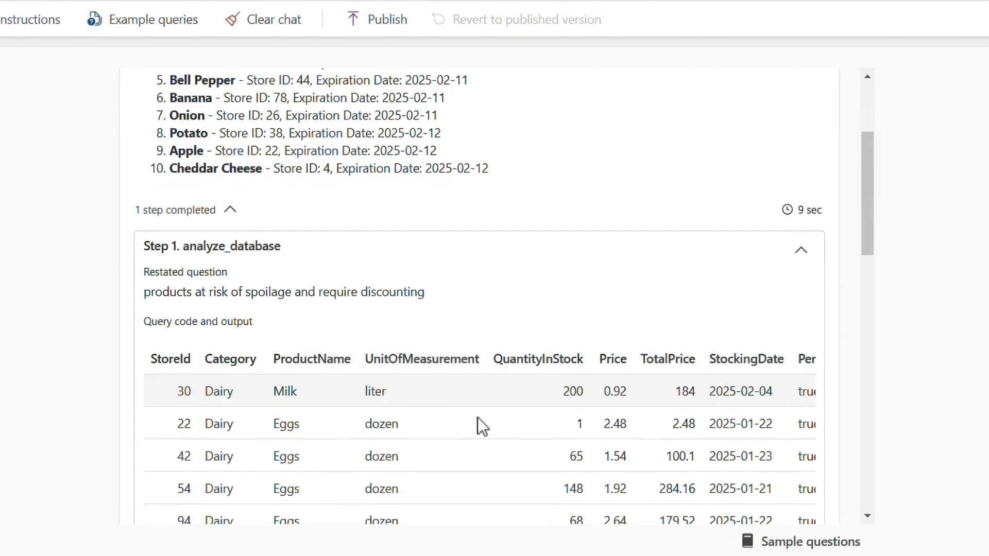
{"action": "scroll", "scroll_direction": "down", "scroll_amount": 3}
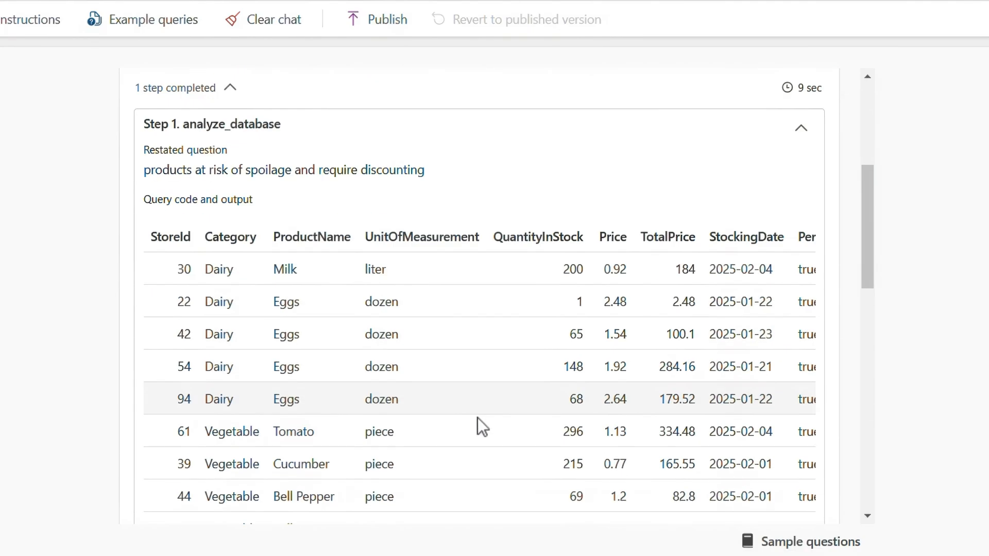
{"action": "scroll", "scroll_direction": "down", "scroll_amount": 3}
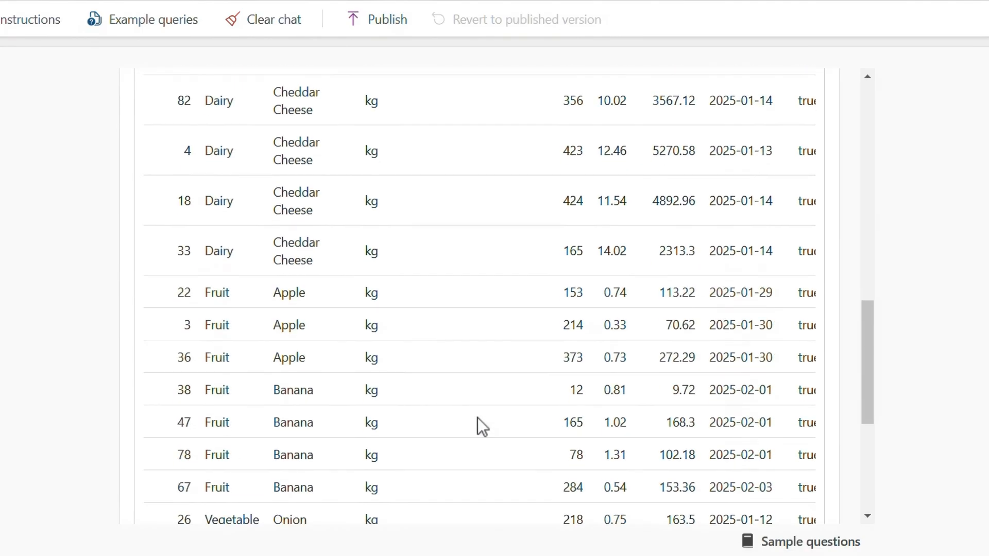
{"action": "scroll", "scroll_direction": "down", "scroll_amount": 3}
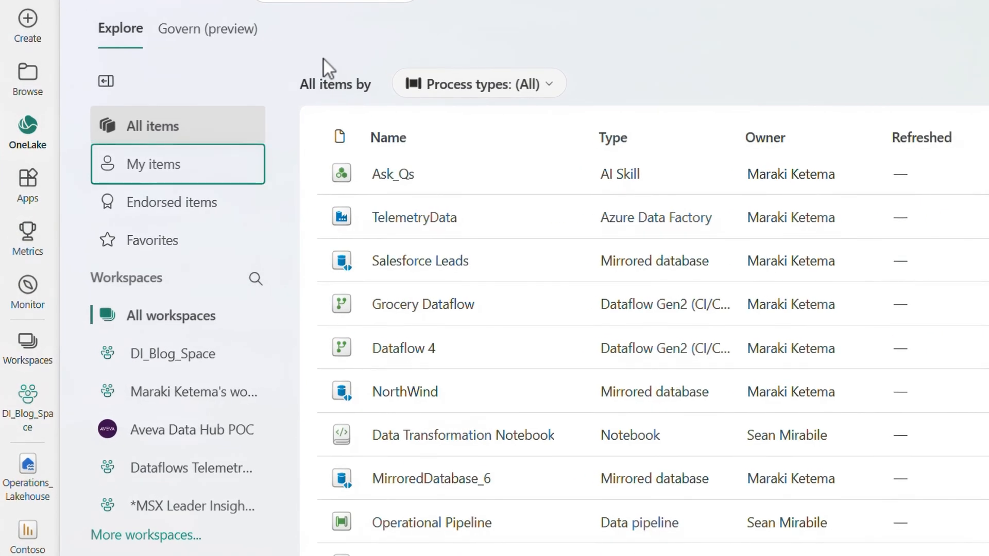
- Show All items in the OneLake catalog's Explore view
{"action": "left_click", "coordinate": [171, 202]}
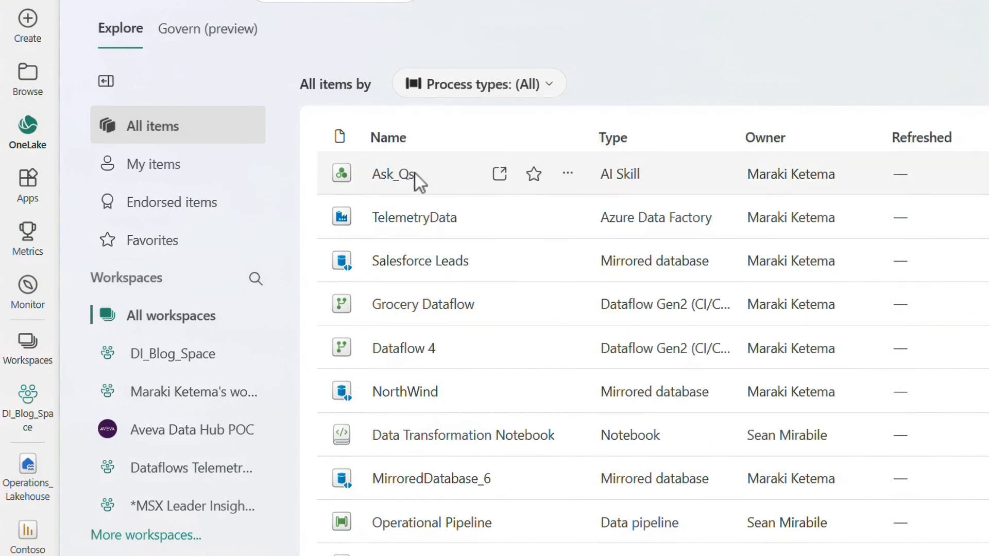
- Show the Ask_Qs AI skill's details and its lineage with three upstream sources
{"action": "left_click", "coordinate": [391, 174]}
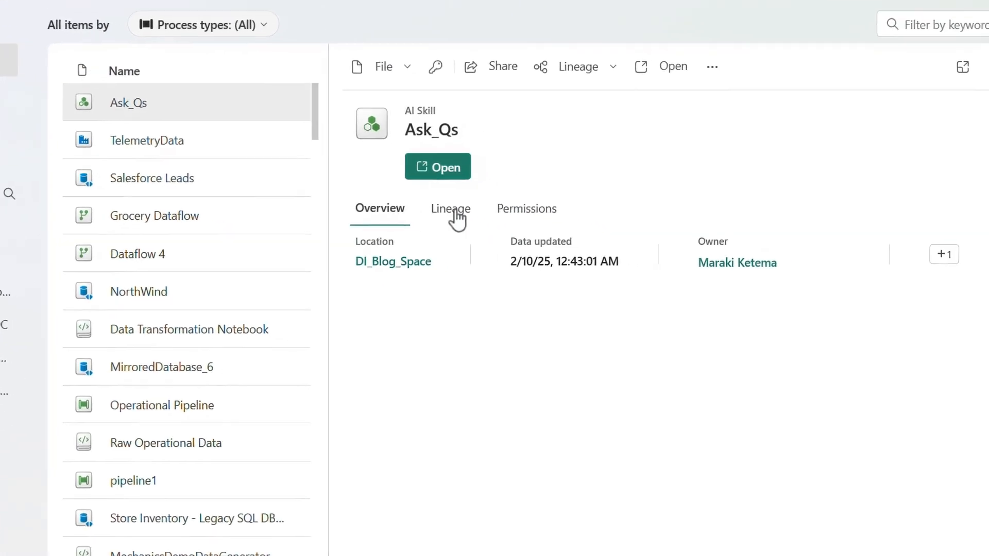
{"action": "left_click", "coordinate": [450, 208]}
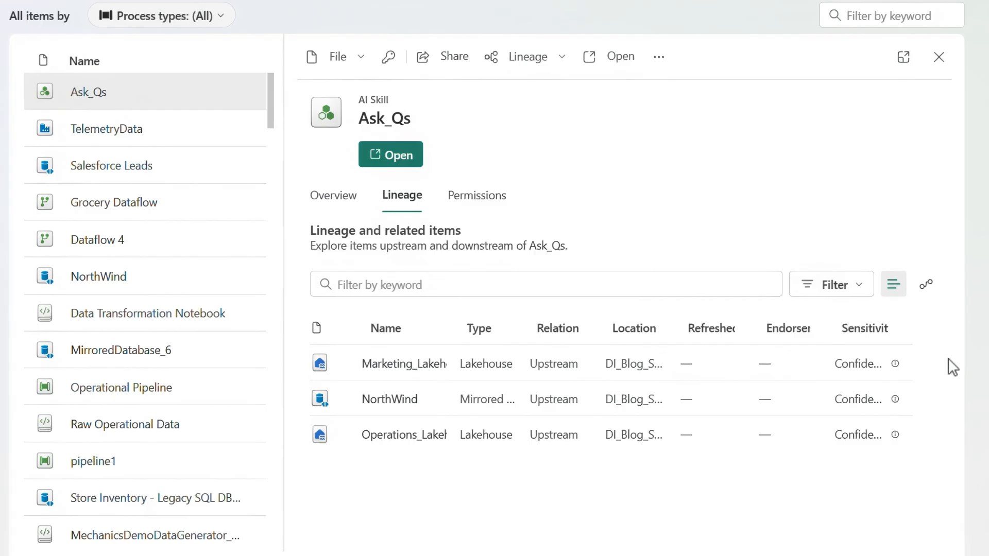
{"action": "mouse_move", "coordinate": [895, 364]}
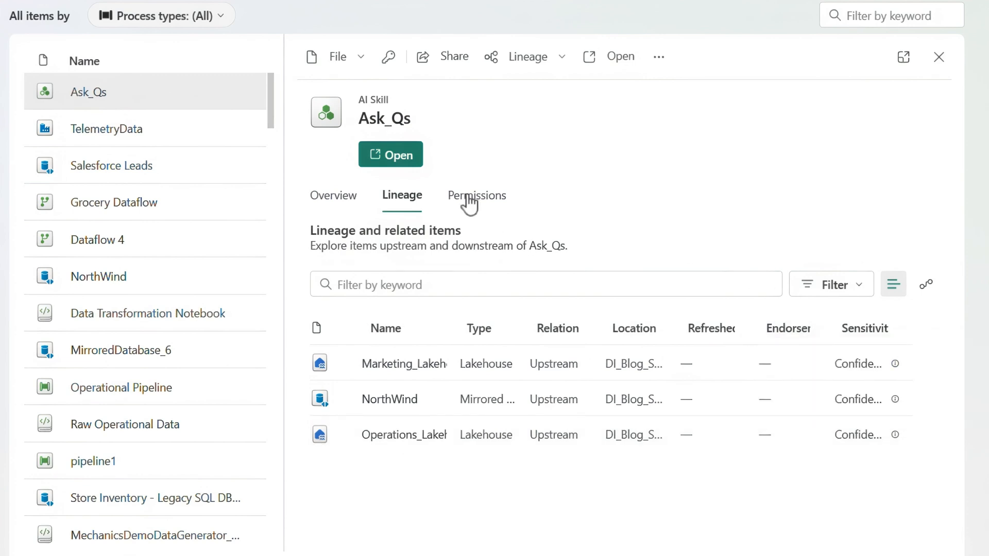
- Review Ask_Qs permissions and the people with direct access
{"action": "left_click", "coordinate": [476, 195]}
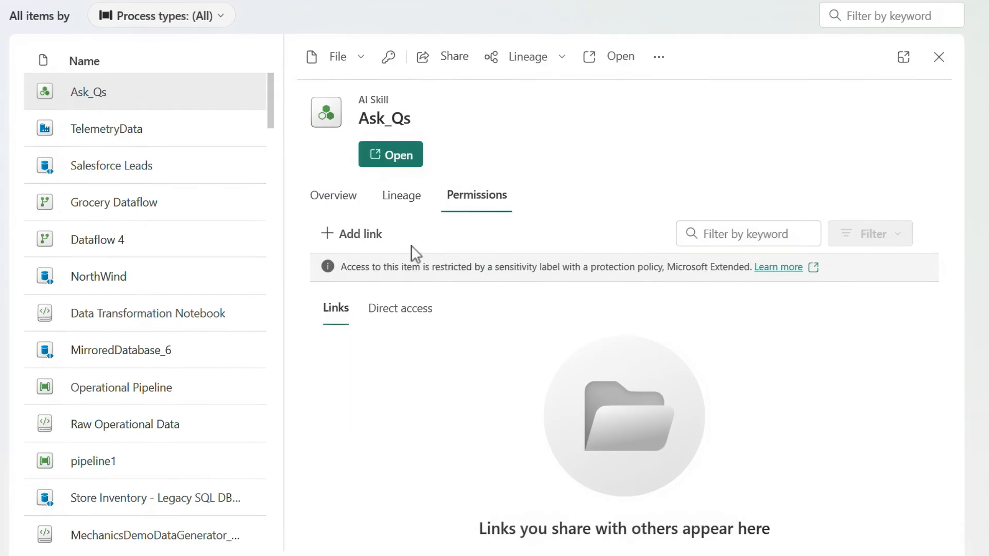
{"action": "left_click", "coordinate": [400, 308]}
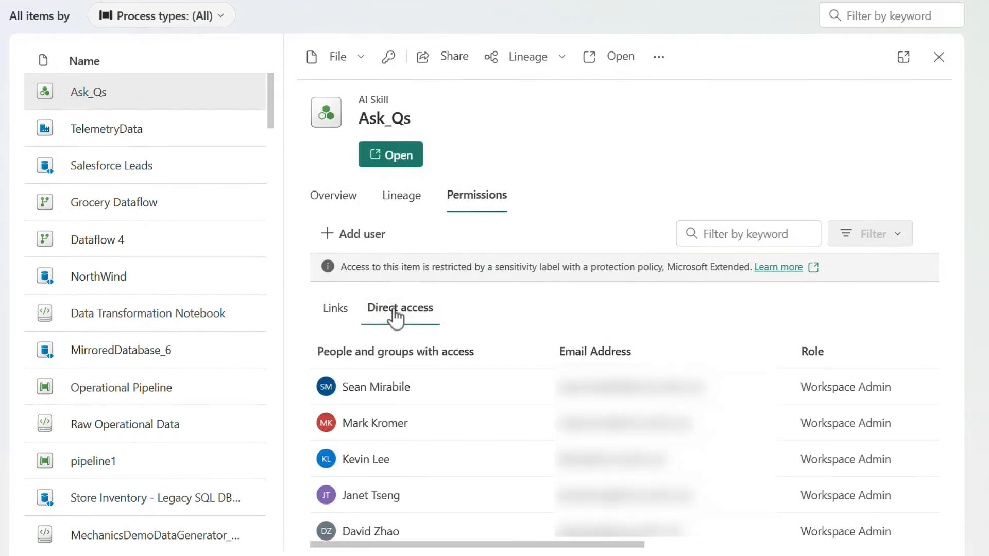
{"action": "scroll", "scroll_direction": "down", "scroll_amount": 3}
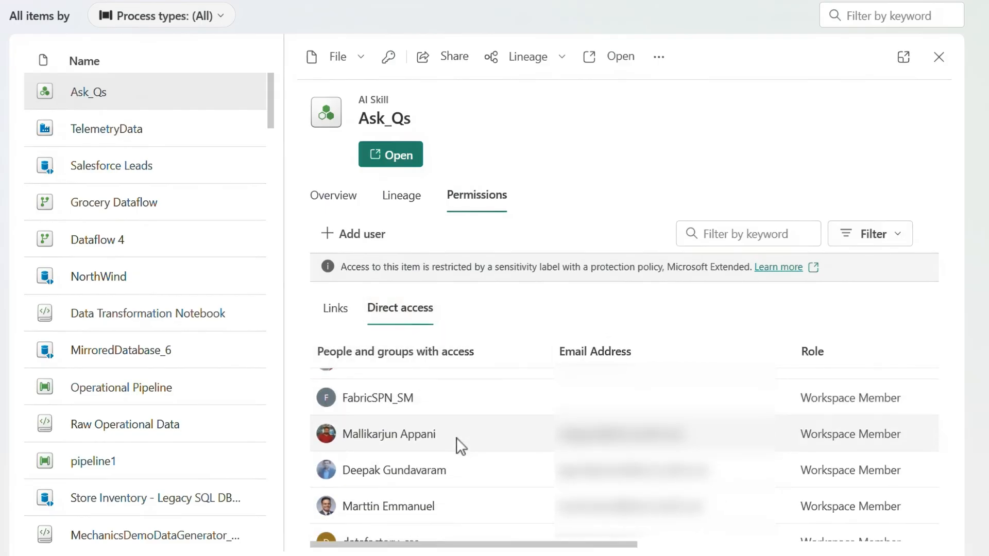
{"action": "scroll", "scroll_direction": "down", "scroll_amount": 3}
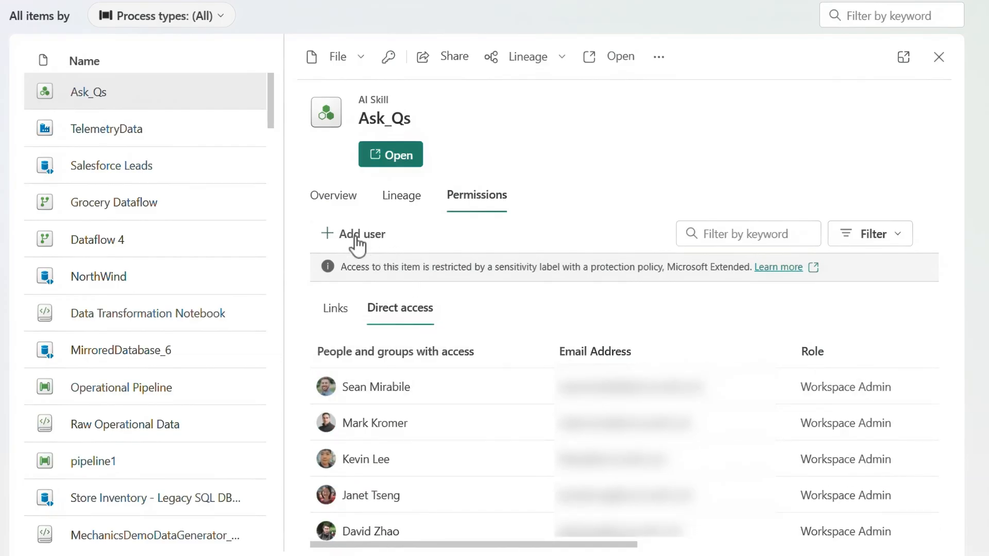
- Grant the colleague matching 'jerem' access to Ask_Qs with share and edit rights
{"action": "left_click", "coordinate": [360, 235]}
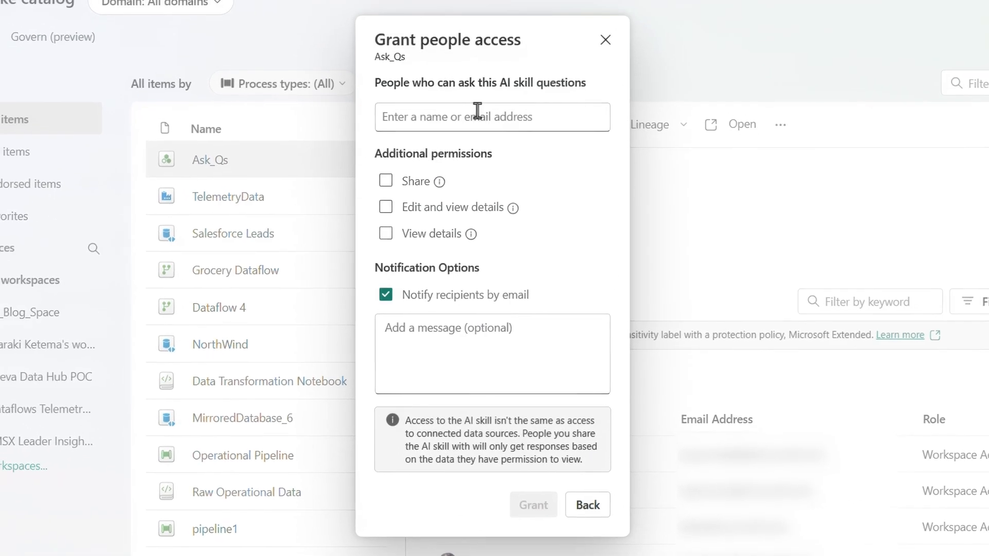
{"action": "type", "text": "jeremy chapm"}
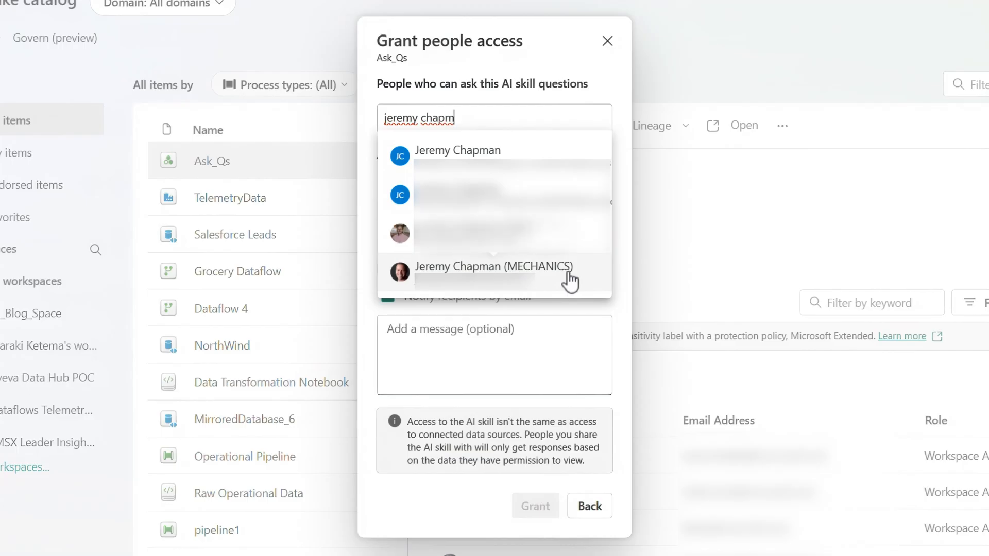
{"action": "left_click", "coordinate": [493, 272]}
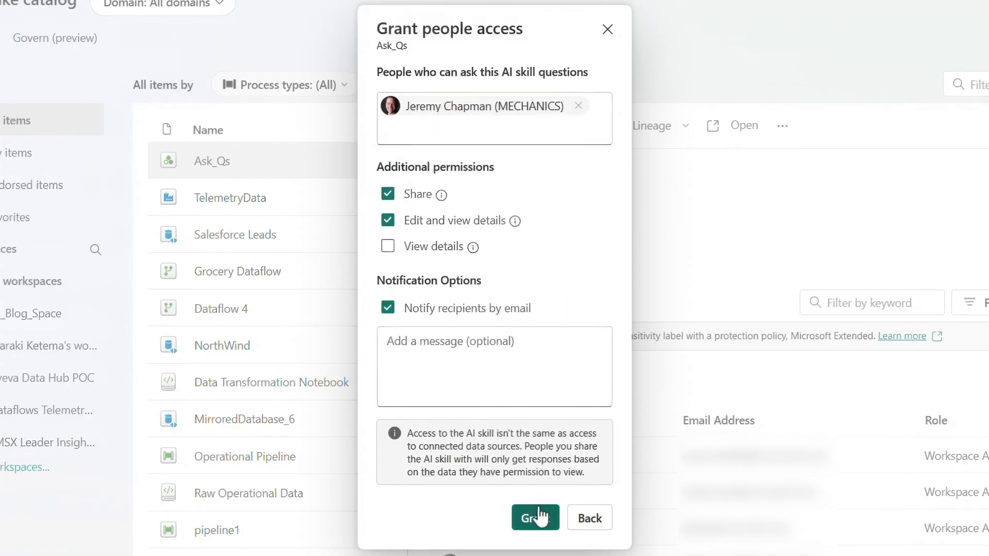
{"action": "left_click", "coordinate": [536, 517]}
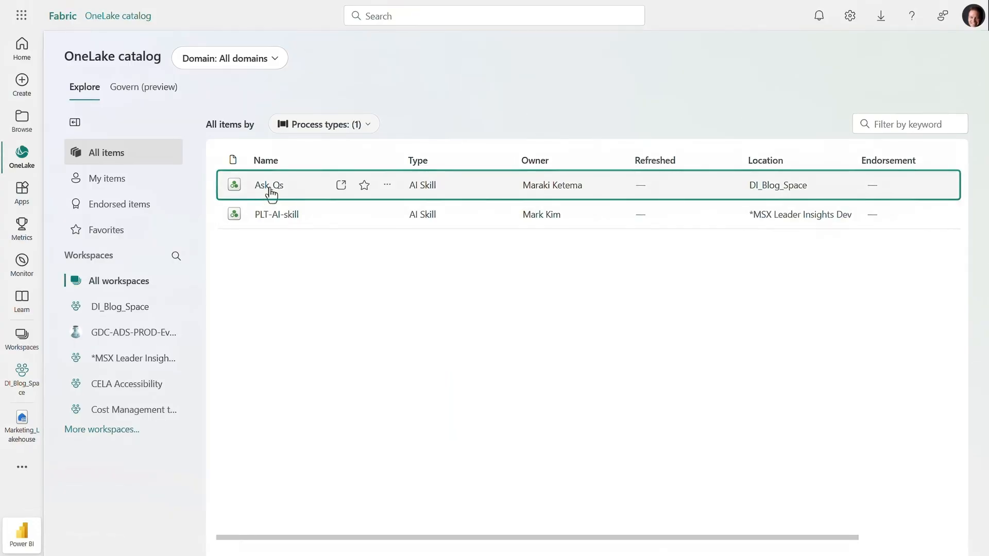
{"action": "mouse_move", "coordinate": [298, 191]}
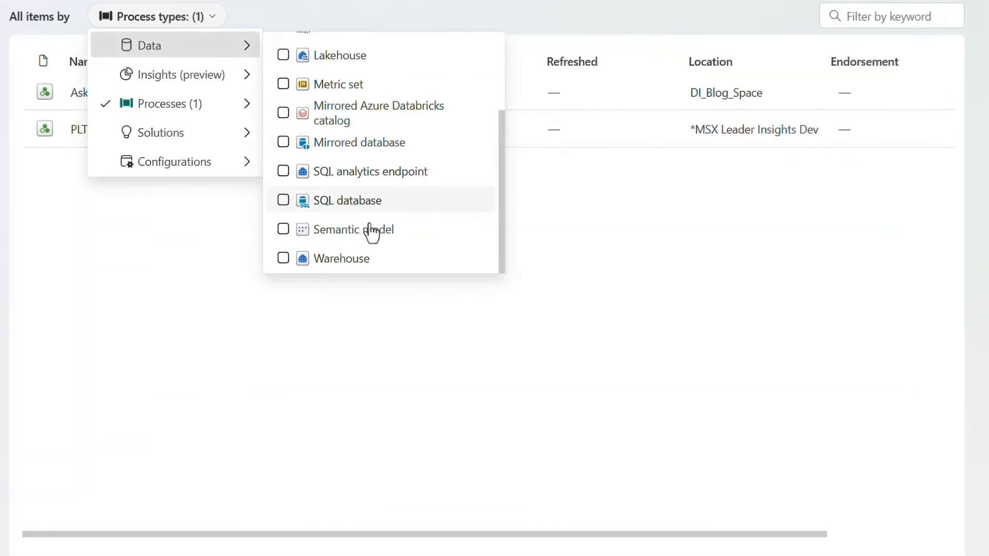
- Filter the catalog to semantic models and request access to Operations with the message 'Please grant access for operations analysis.'
{"action": "left_click", "coordinate": [352, 230]}
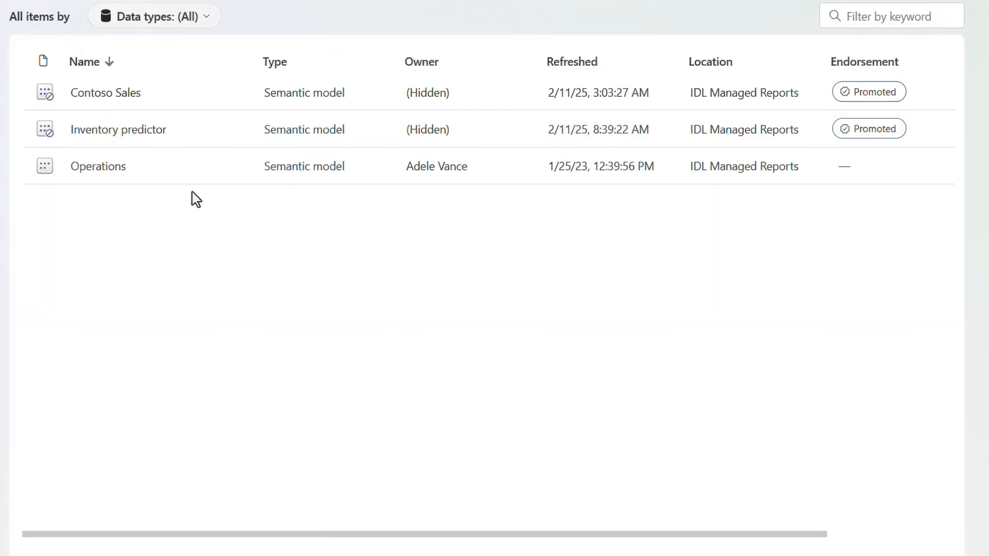
{"action": "mouse_move", "coordinate": [193, 225]}
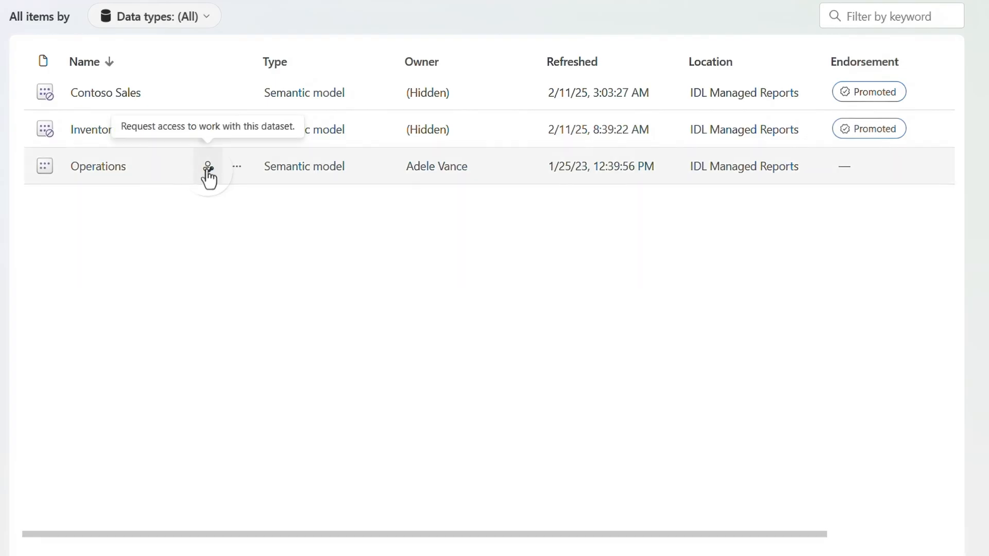
{"action": "left_click", "coordinate": [207, 166]}
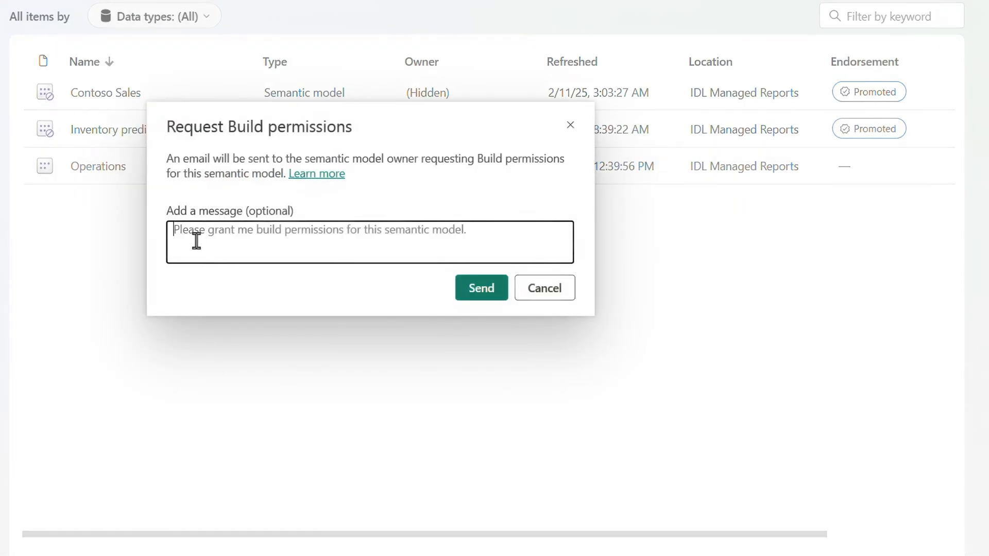
{"action": "type", "text": "Please grant ac"}
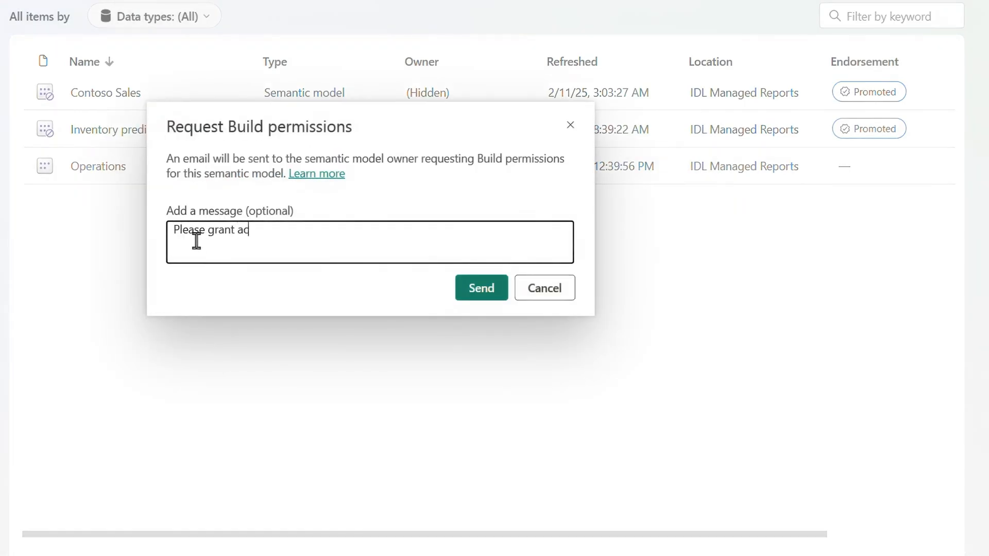
{"action": "type", "text": "cess for operations analysis."}
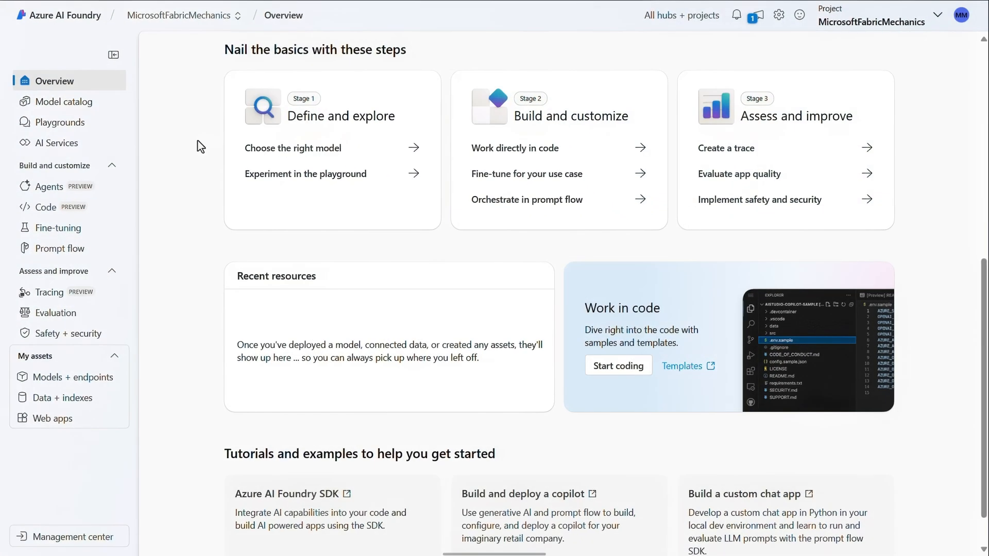
{"action": "mouse_move", "coordinate": [107, 410]}
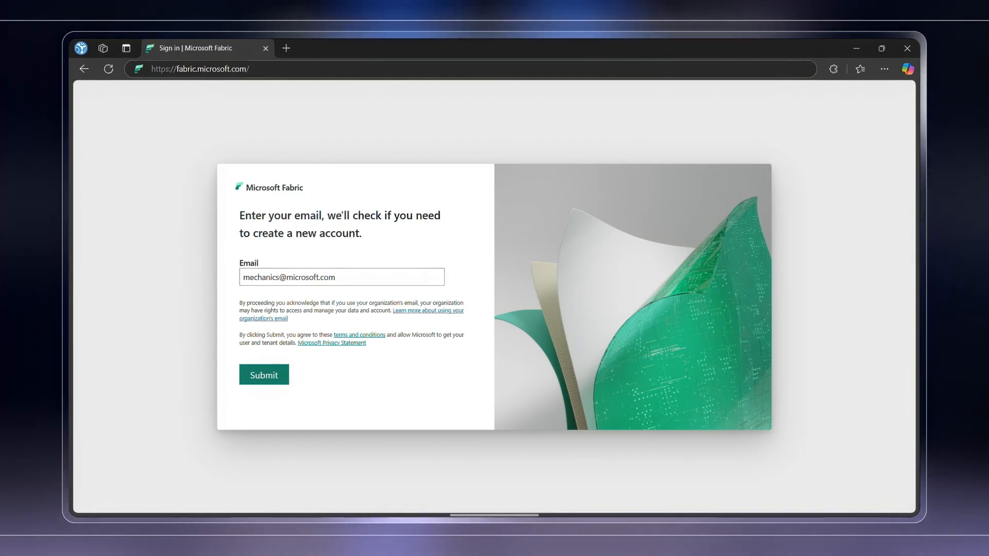
- Submit the email to sign in to Fabric and reach its home page
{"action": "left_click", "coordinate": [264, 375]}
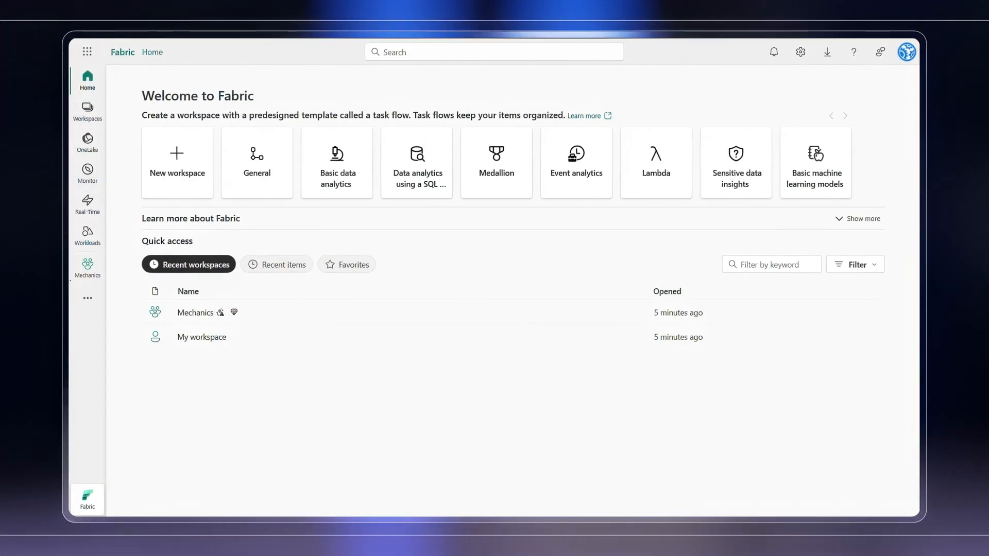